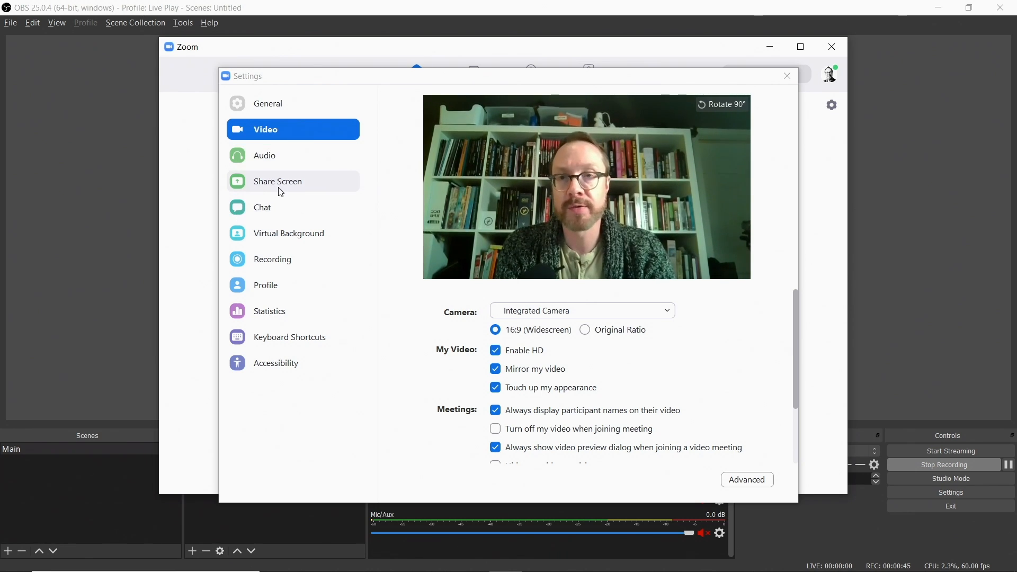
{"action": "mouse_move", "coordinate": [283, 127]}
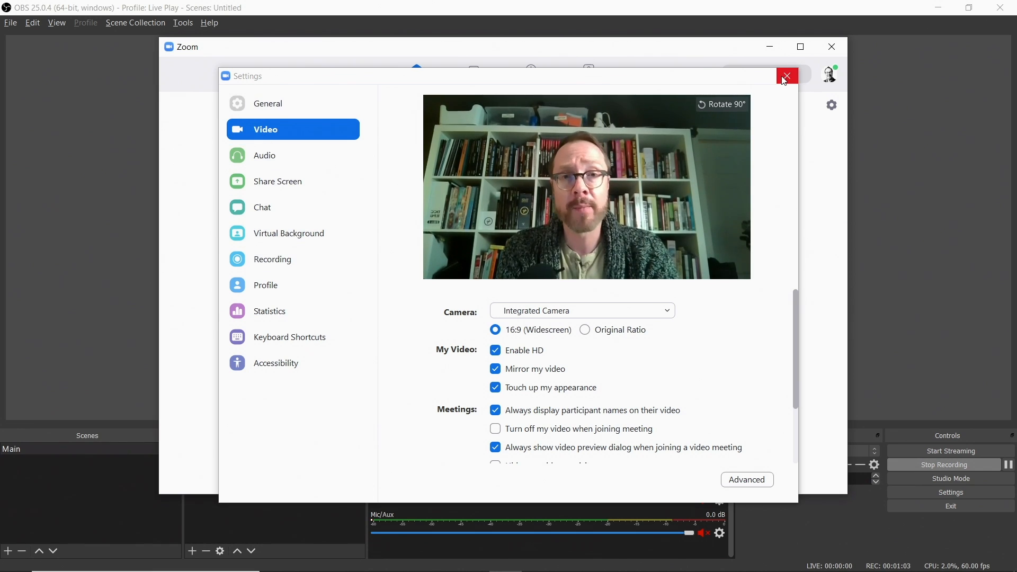
{"action": "mouse_move", "coordinate": [787, 77]}
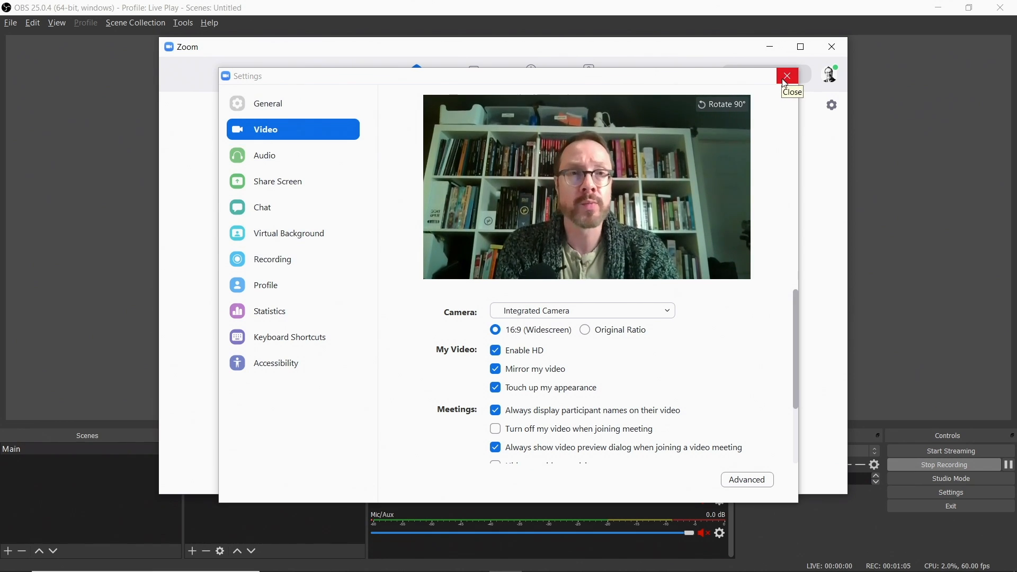
Add a Video Capture Device source named Camera using the Integrated Camera.
{"action": "left_click", "coordinate": [787, 76]}
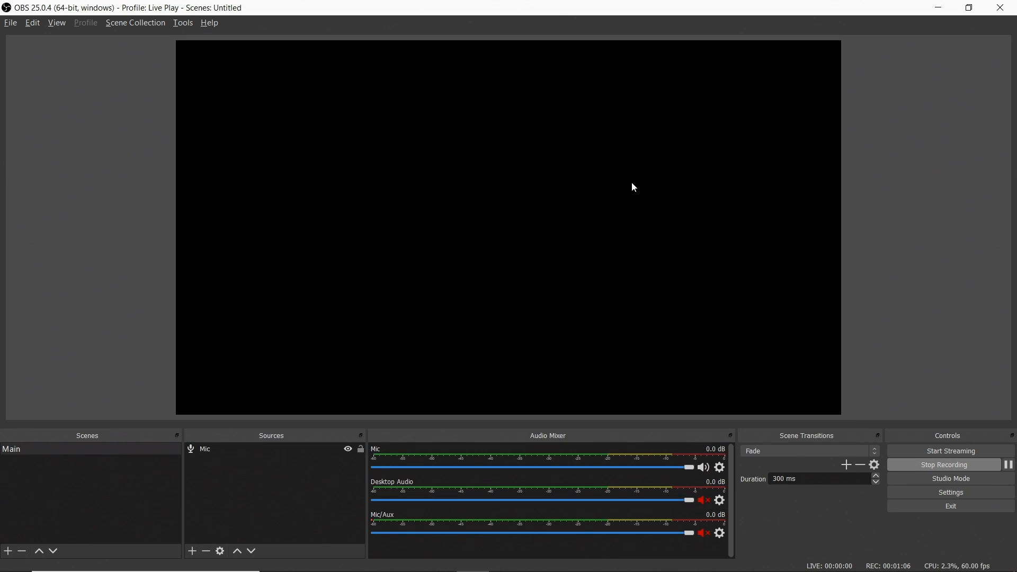
{"action": "mouse_move", "coordinate": [54, 320]}
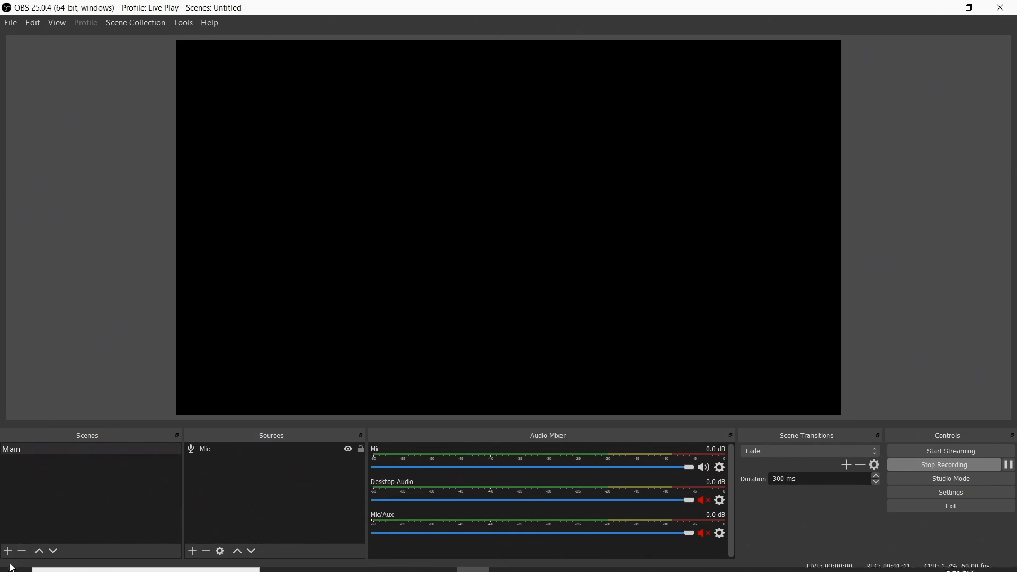
{"action": "mouse_move", "coordinate": [197, 507]}
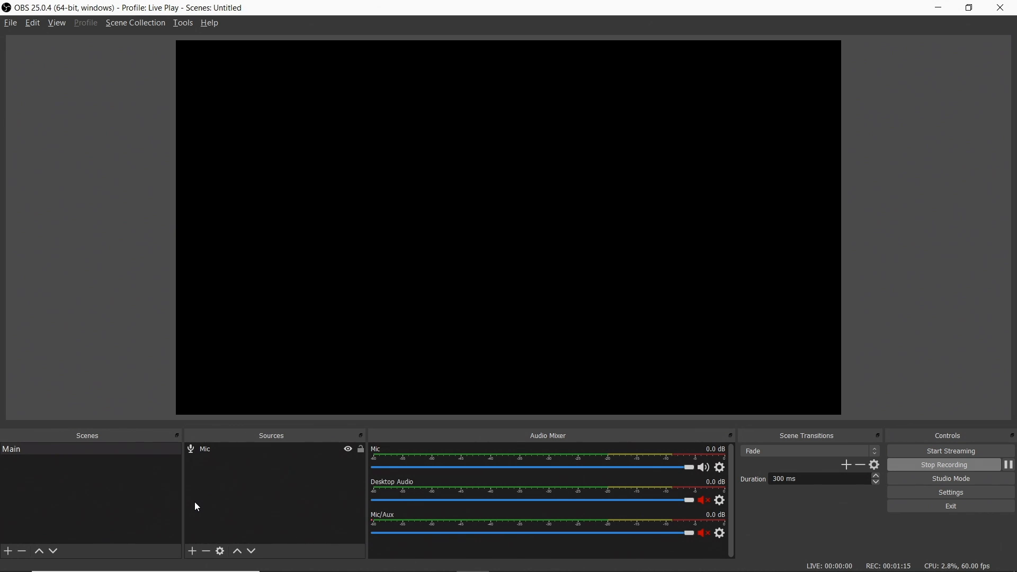
{"action": "left_click", "coordinate": [227, 449]}
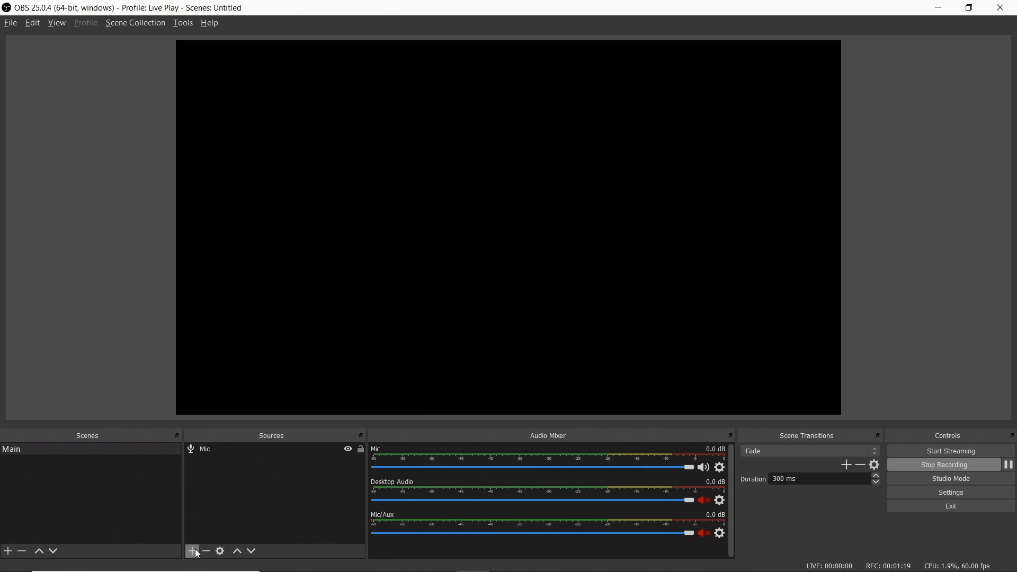
{"action": "left_click", "coordinate": [192, 551]}
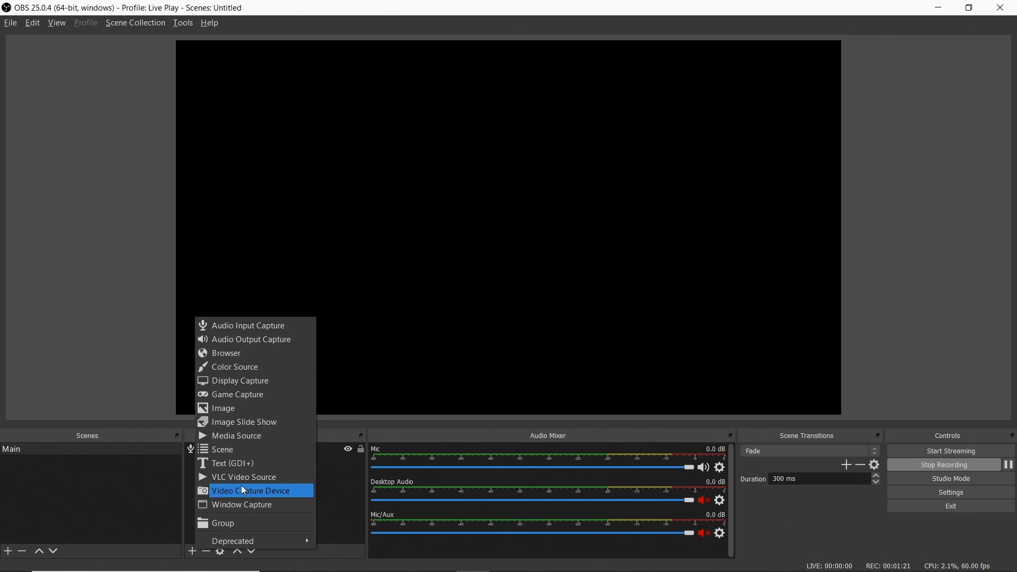
{"action": "mouse_move", "coordinate": [247, 463]}
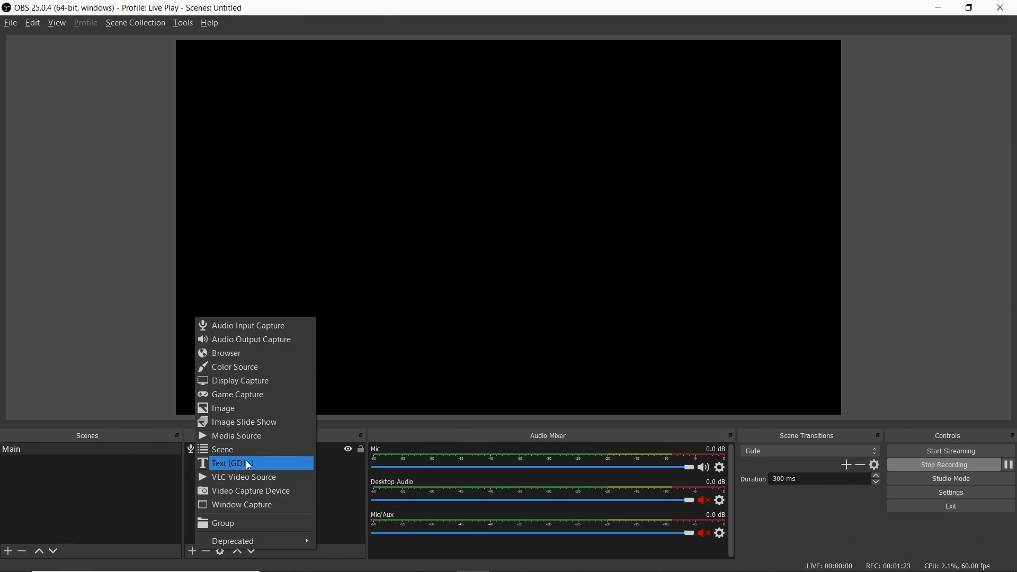
{"action": "left_click", "coordinate": [253, 490]}
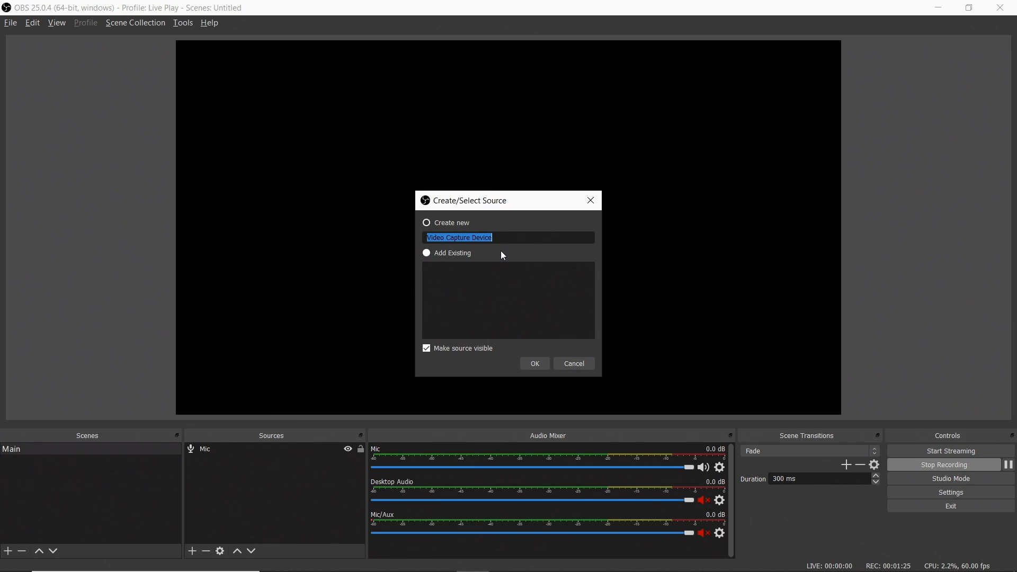
{"action": "left_click", "coordinate": [572, 363]}
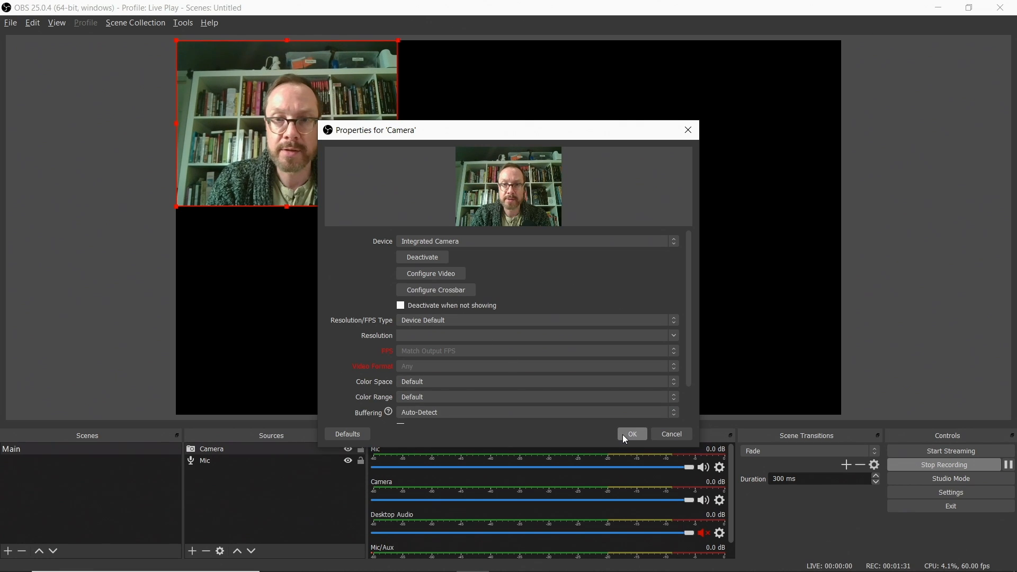
{"action": "left_click", "coordinate": [631, 434]}
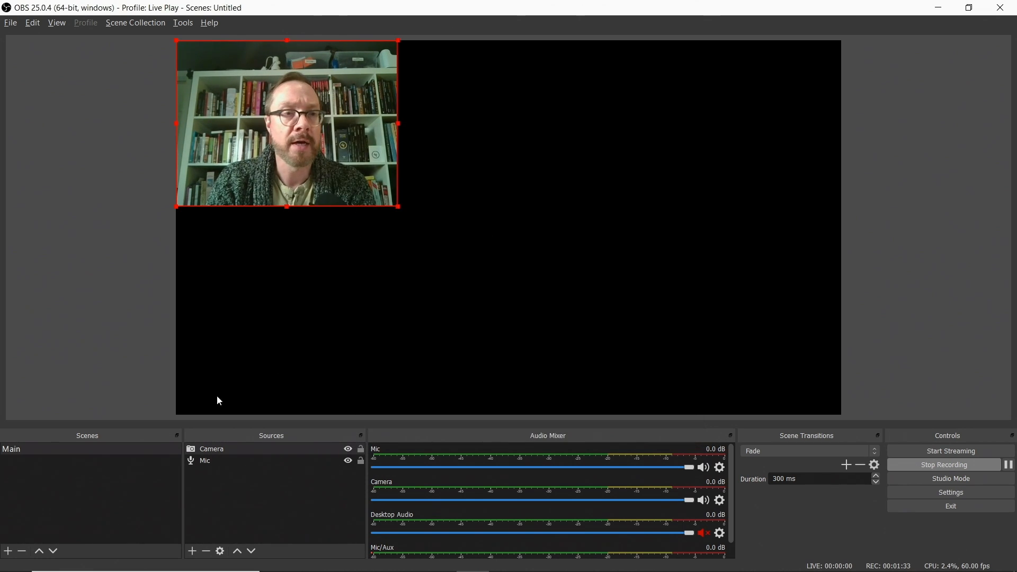
{"action": "mouse_move", "coordinate": [352, 131]}
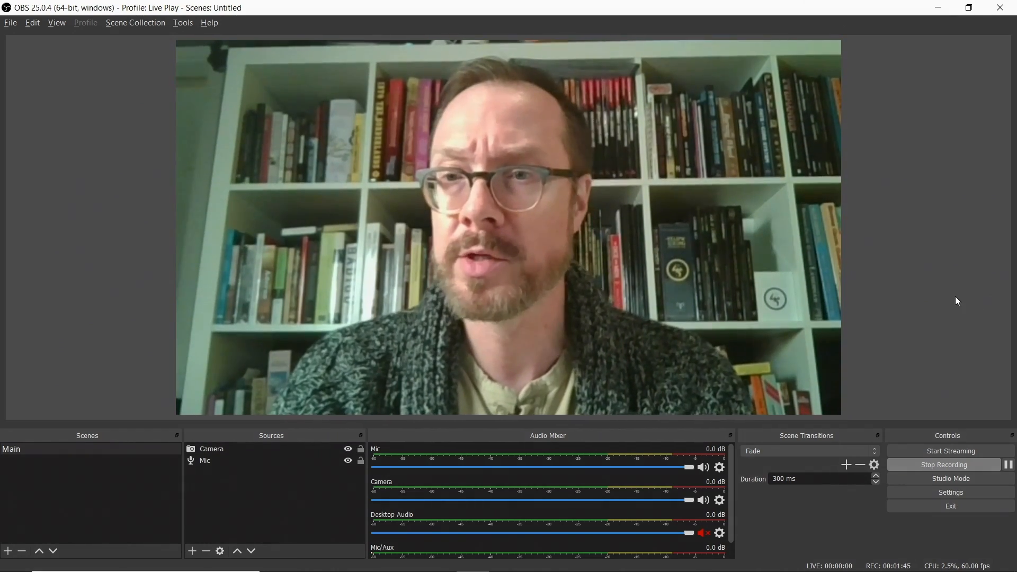
{"action": "mouse_move", "coordinate": [149, 130]}
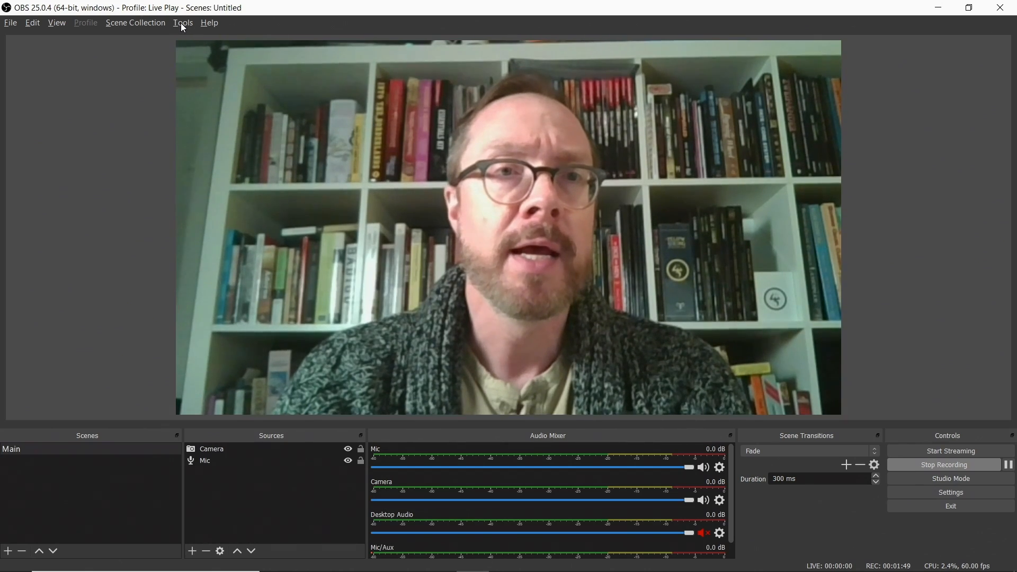
Start the VirtualCam output to OBS-Camera with horizontal flip from the Tools menu.
{"action": "left_click", "coordinate": [183, 22]}
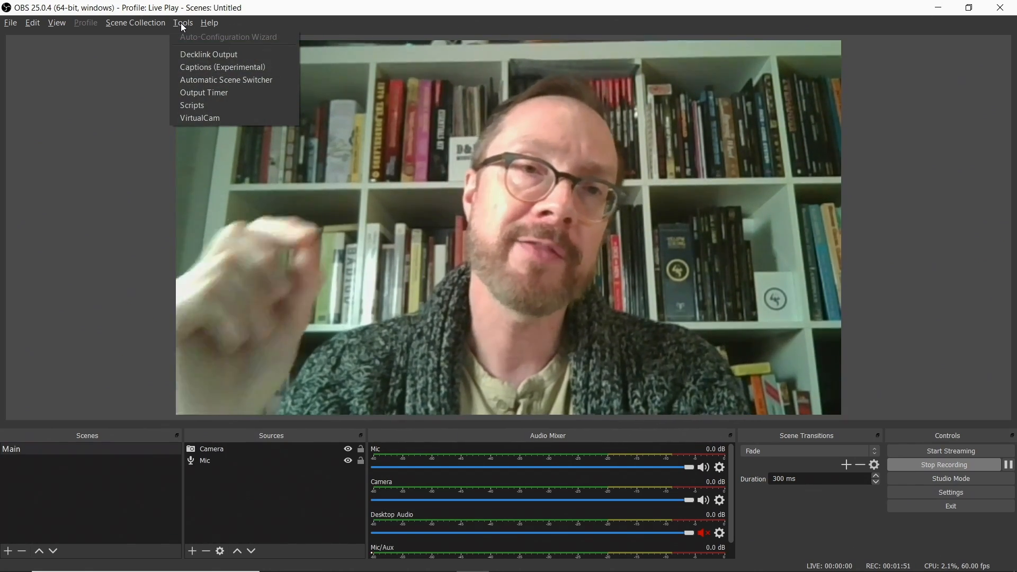
{"action": "mouse_move", "coordinate": [200, 117]}
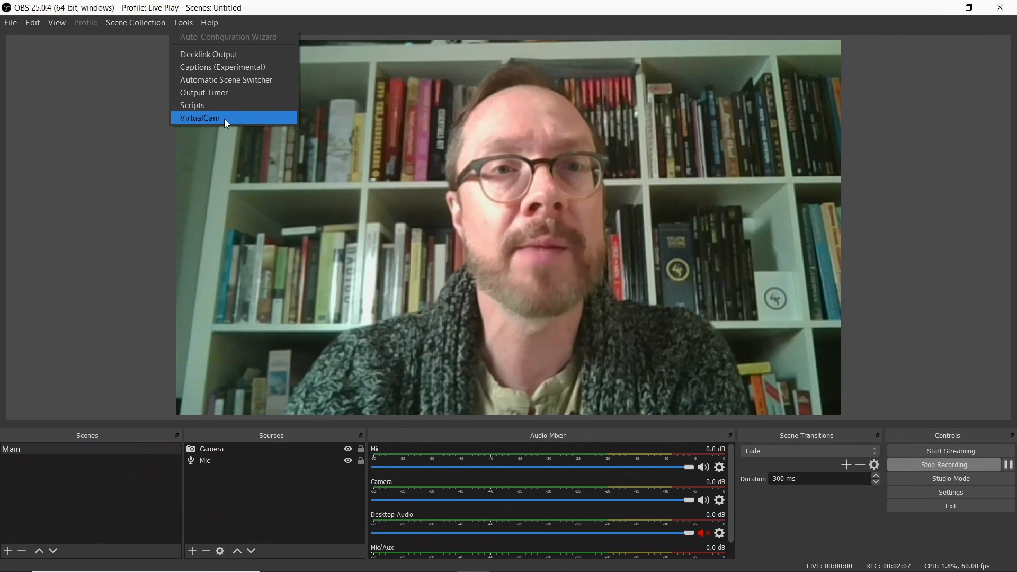
{"action": "left_click", "coordinate": [200, 118]}
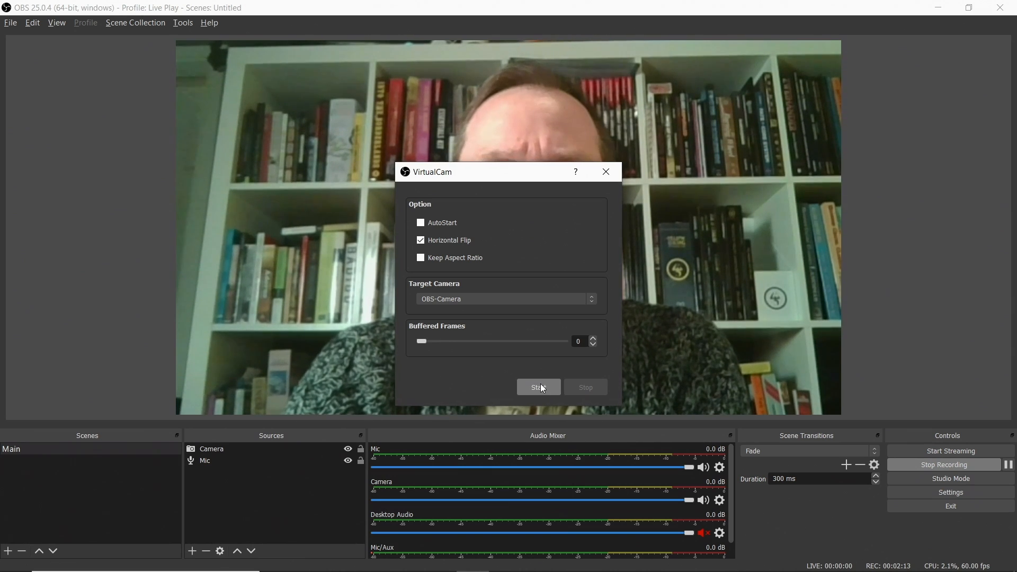
{"action": "left_click", "coordinate": [538, 388]}
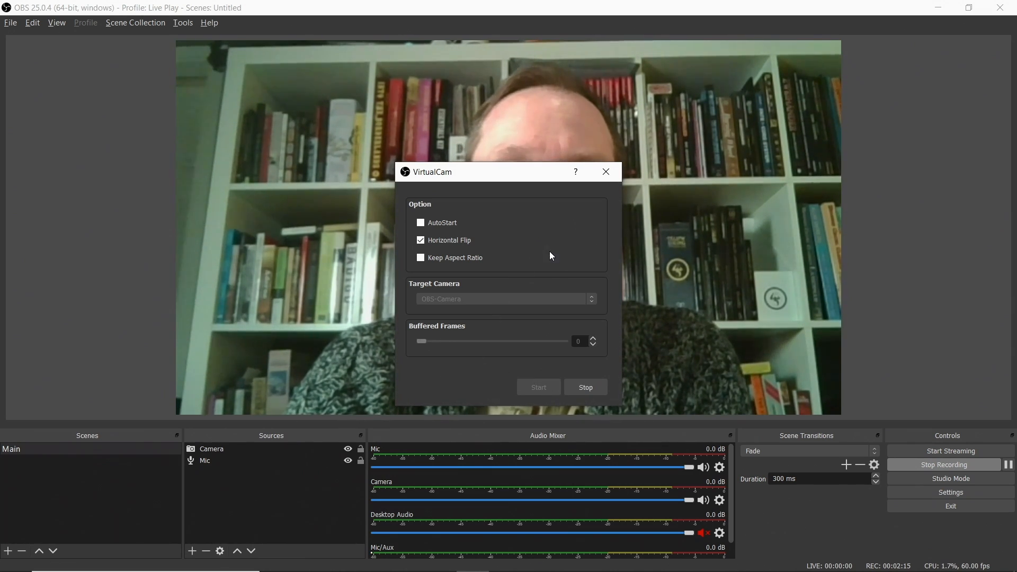
{"action": "left_click", "coordinate": [605, 171]}
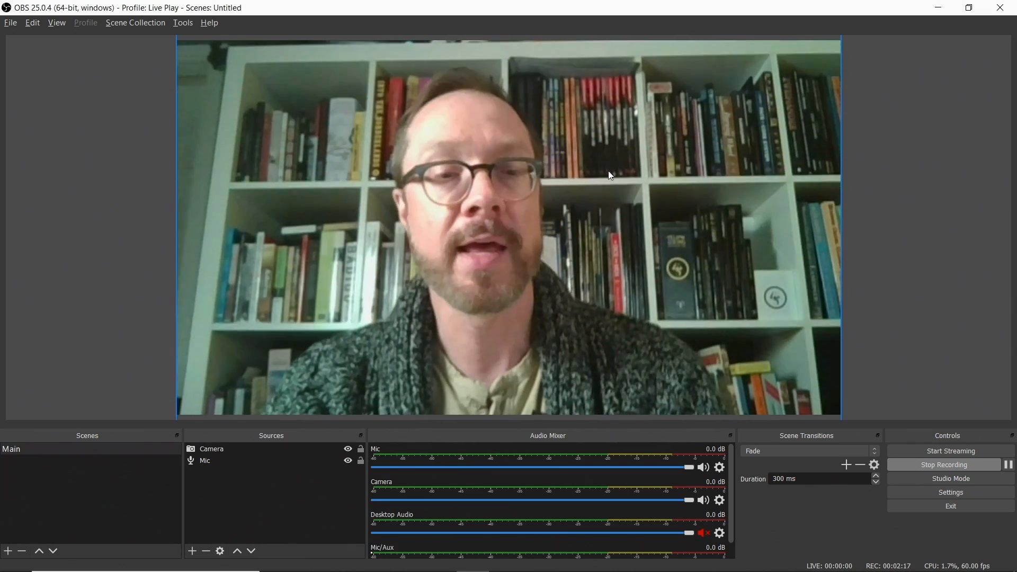
Launch Zoom and go to its Video settings.
{"action": "type", "text": "z"}
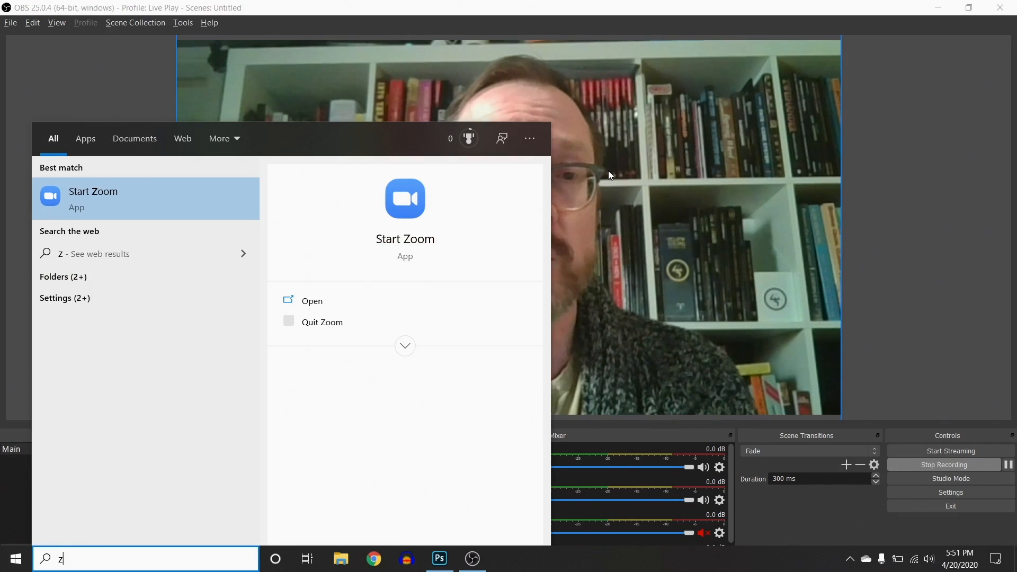
{"action": "left_click", "coordinate": [93, 198]}
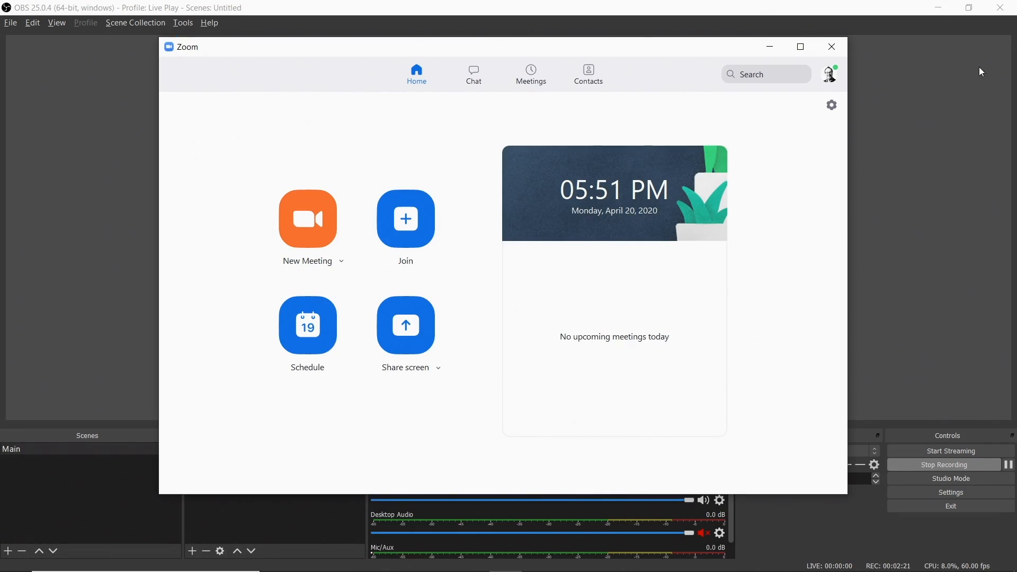
{"action": "left_click", "coordinate": [830, 105]}
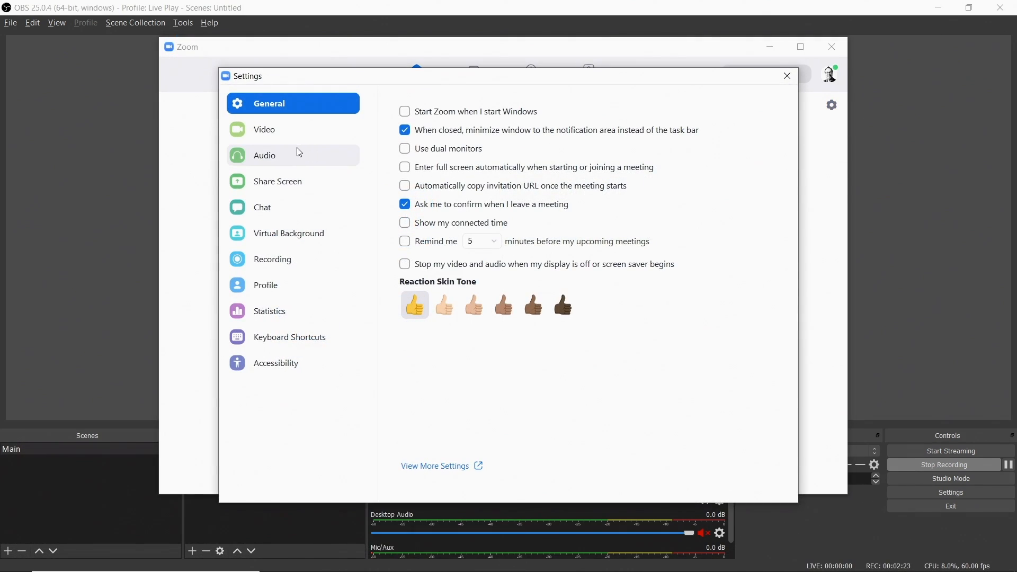
{"action": "left_click", "coordinate": [264, 129]}
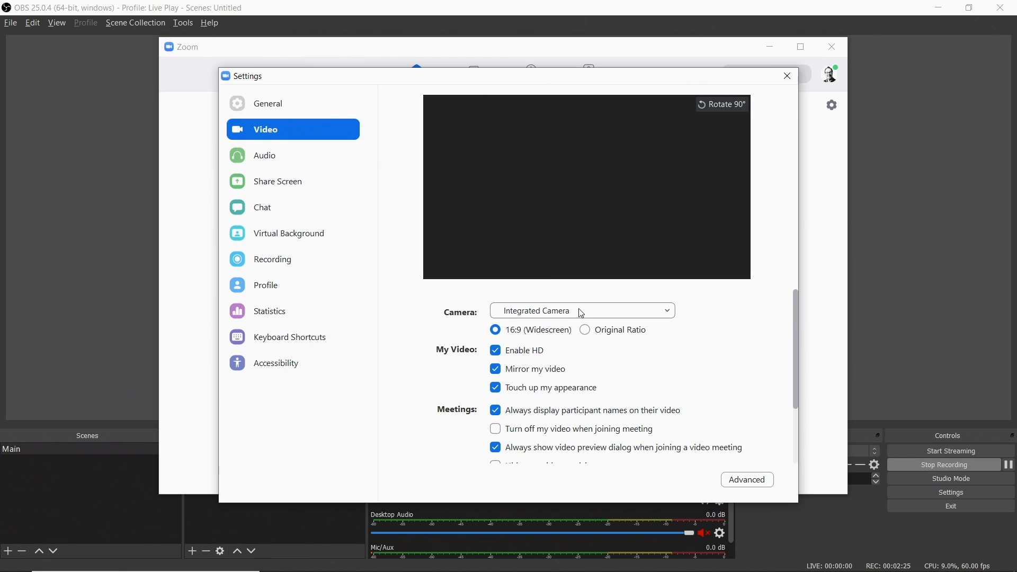
Select OBS-Camera as Zoom's camera, then close Settings and Zoom.
{"action": "left_click", "coordinate": [580, 310]}
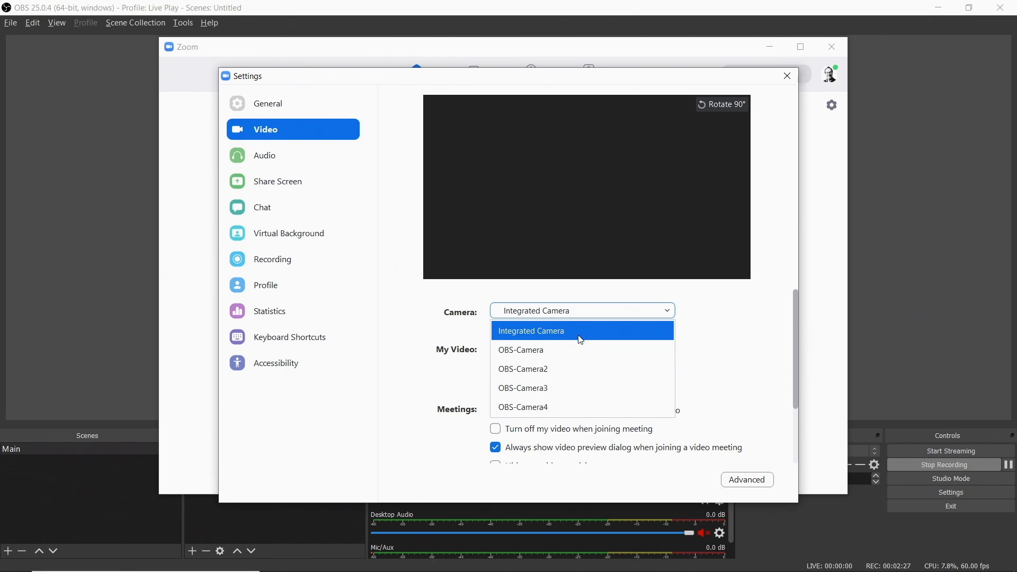
{"action": "left_click", "coordinate": [520, 349]}
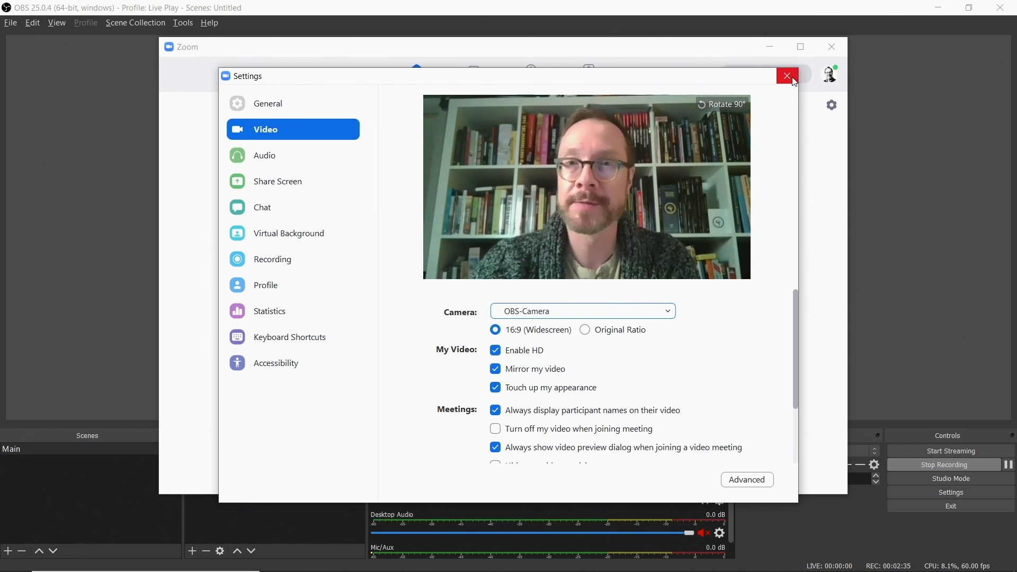
{"action": "left_click", "coordinate": [787, 77]}
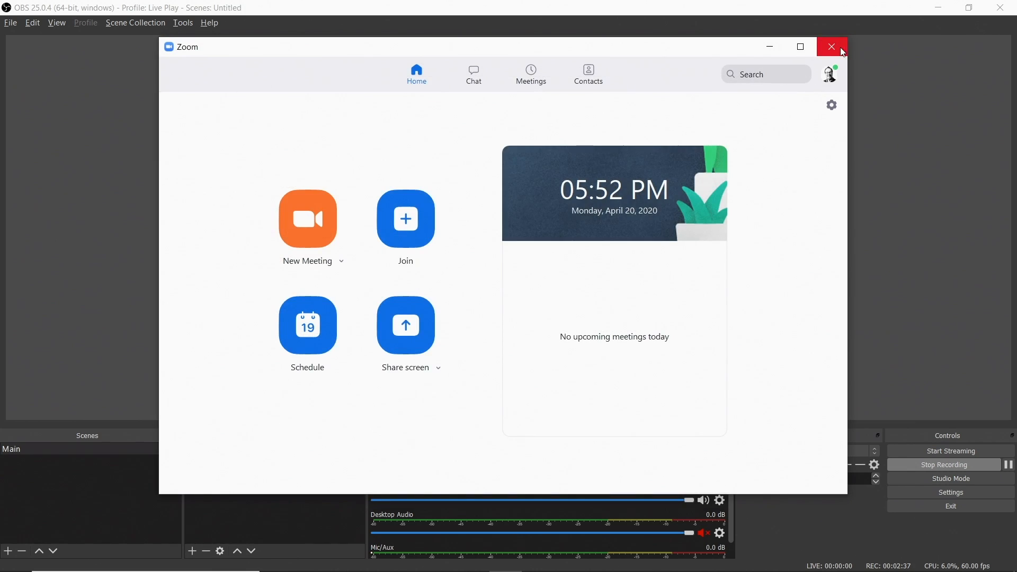
{"action": "left_click", "coordinate": [831, 47]}
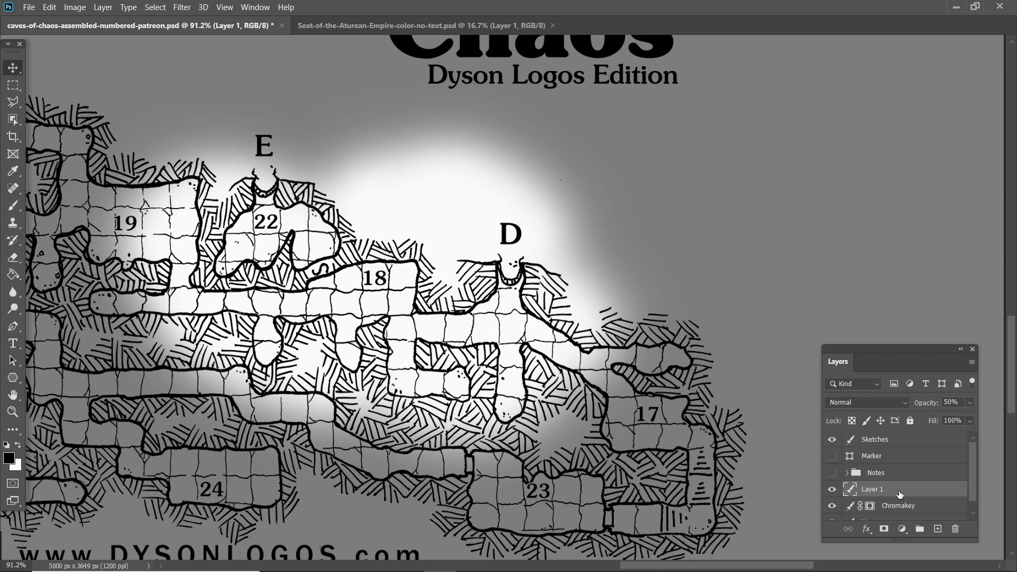
Adjust the dark 80% fog layer so only rooms 22, 18 and D stay revealed.
{"action": "left_click", "coordinate": [951, 402]}
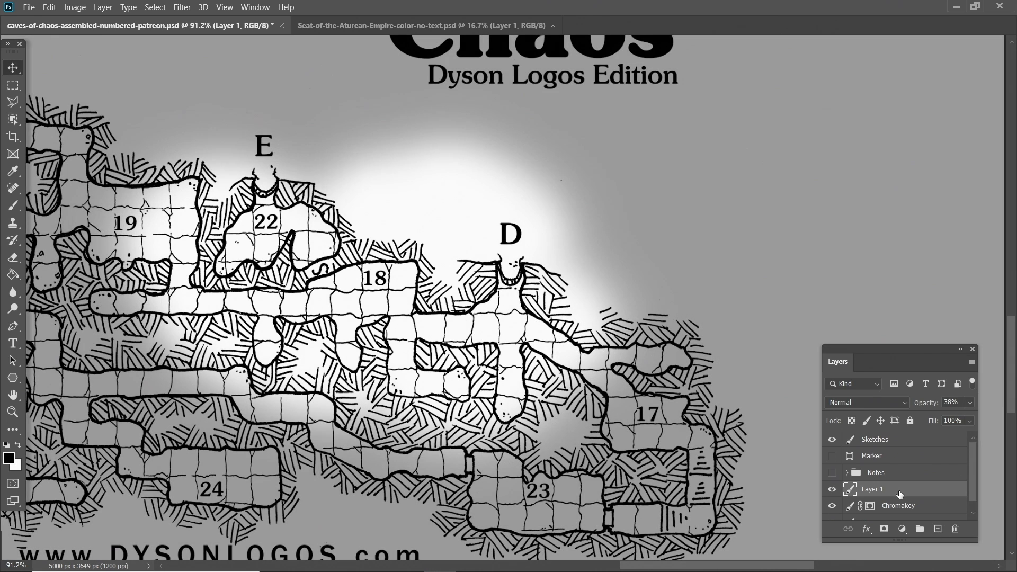
{"action": "left_click", "coordinate": [951, 403]}
{"action": "type", "text": "80"}
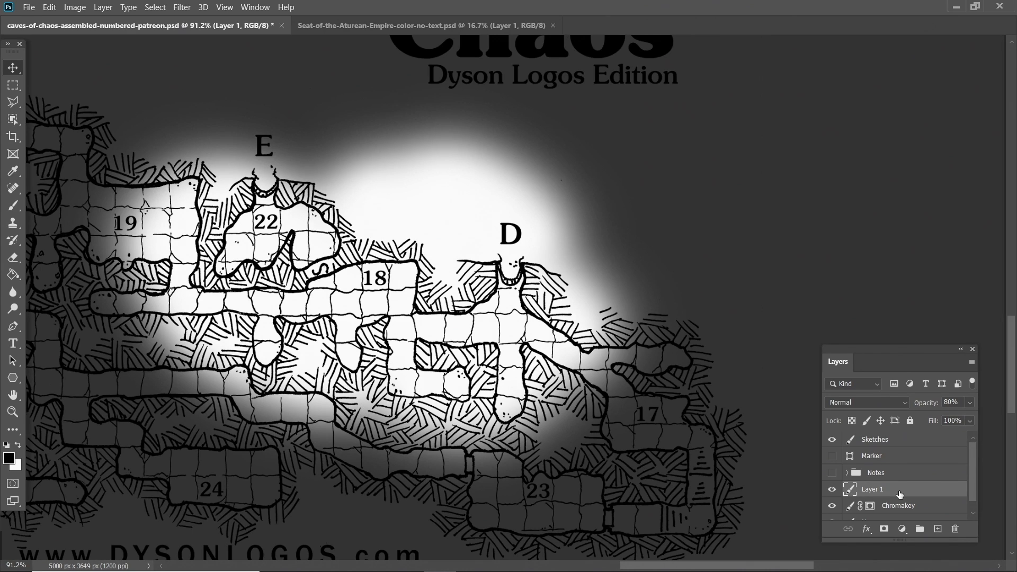
{"action": "mouse_move", "coordinate": [663, 431]}
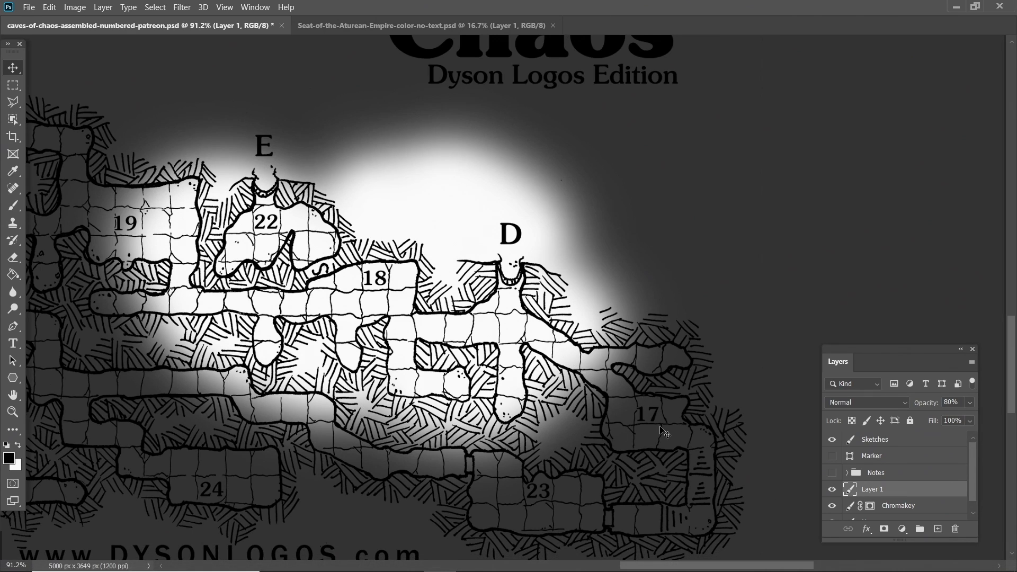
{"action": "mouse_move", "coordinate": [657, 435]}
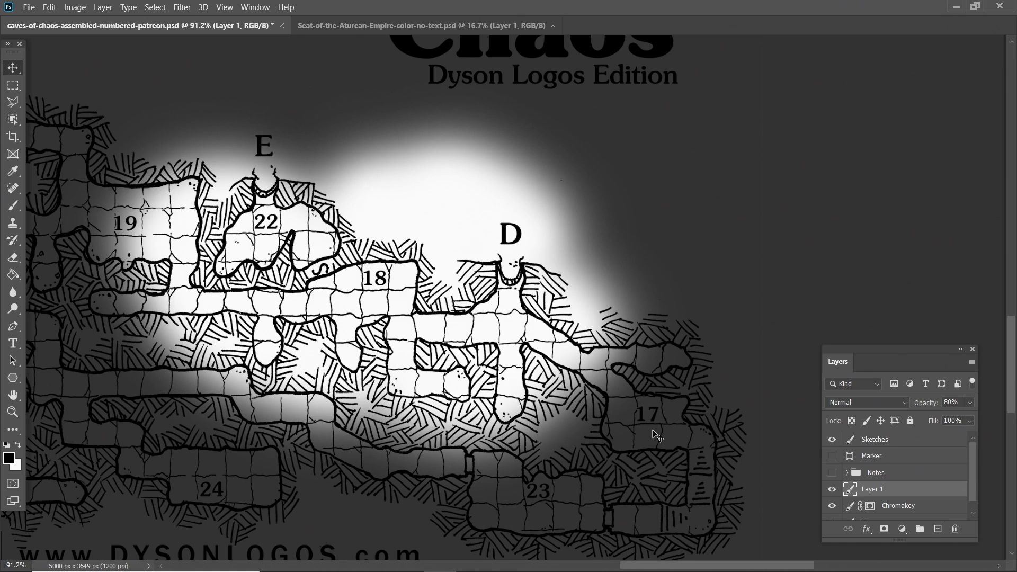
{"action": "mouse_move", "coordinate": [889, 490]}
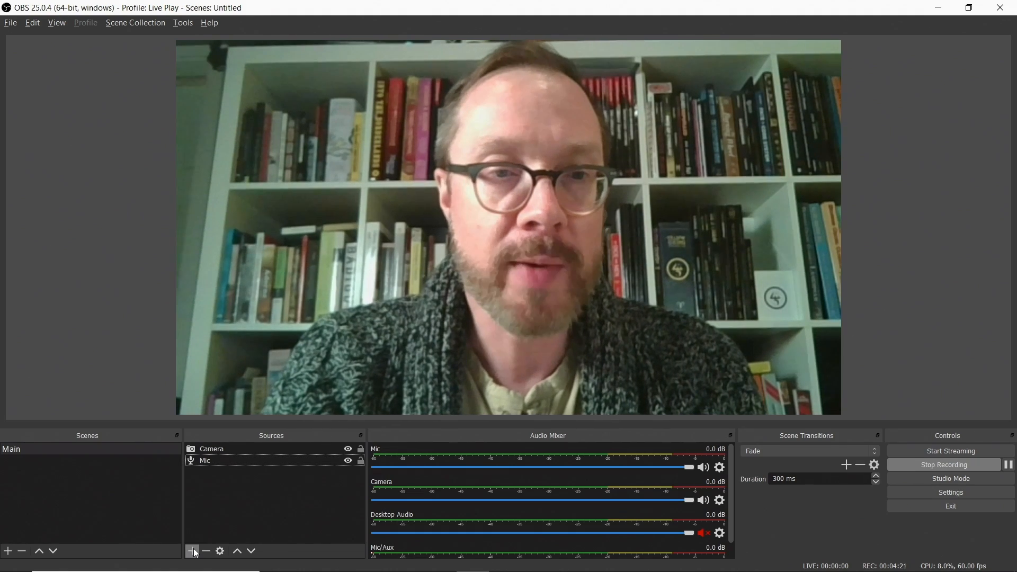
Add a Window Capture source PS Map of the Photoshop window using Windows Graphics Capture.
{"action": "left_click", "coordinate": [192, 551]}
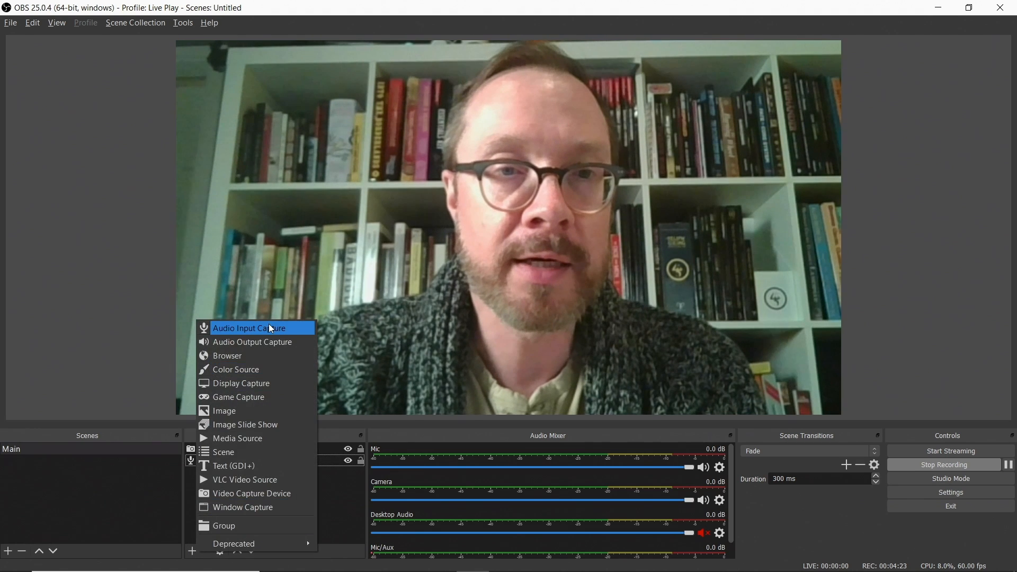
{"action": "left_click", "coordinate": [241, 507]}
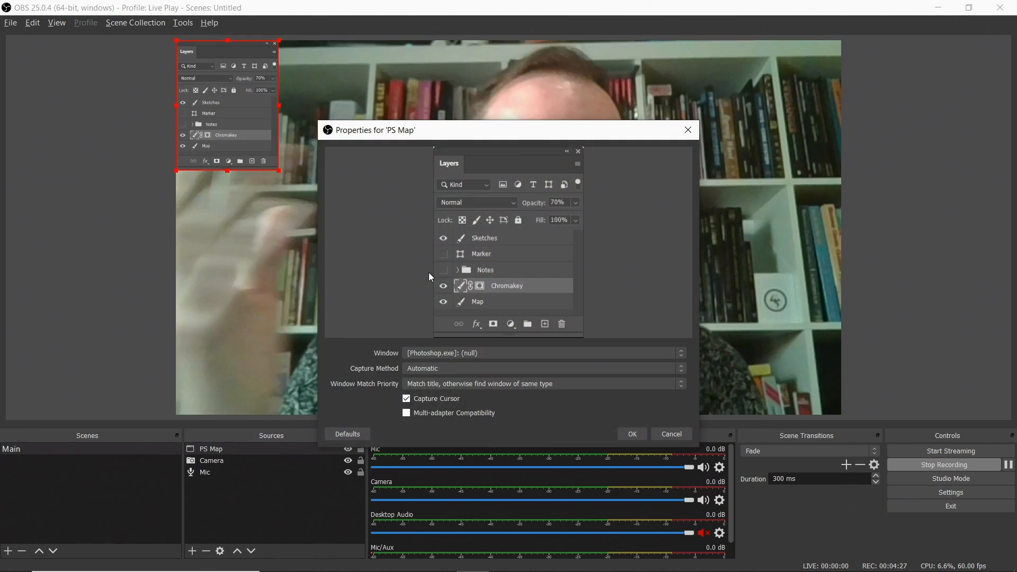
{"action": "left_click", "coordinate": [680, 353]}
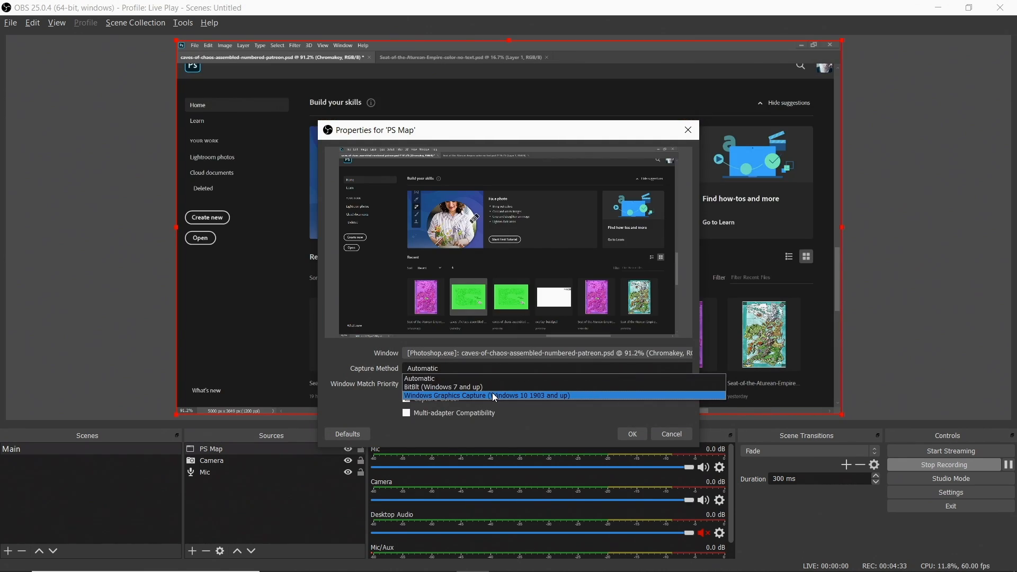
{"action": "left_click", "coordinate": [485, 395]}
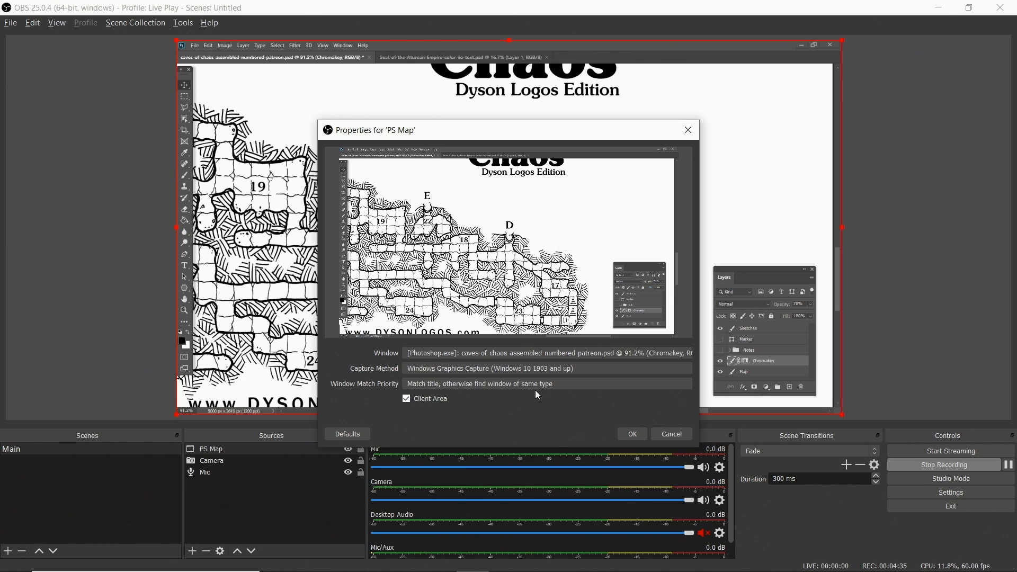
{"action": "mouse_move", "coordinate": [454, 397]}
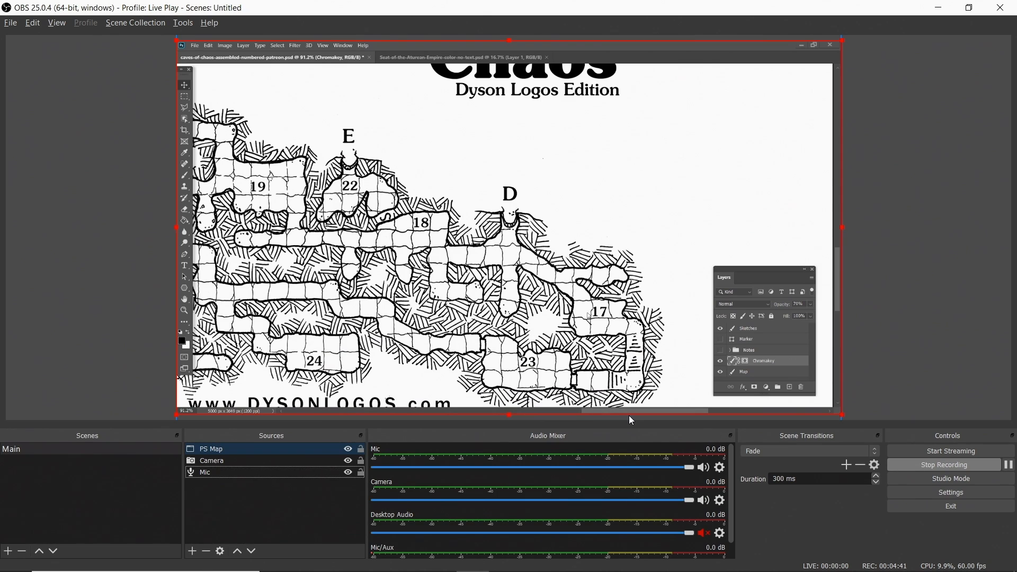
{"action": "type", "text": "zoom"}
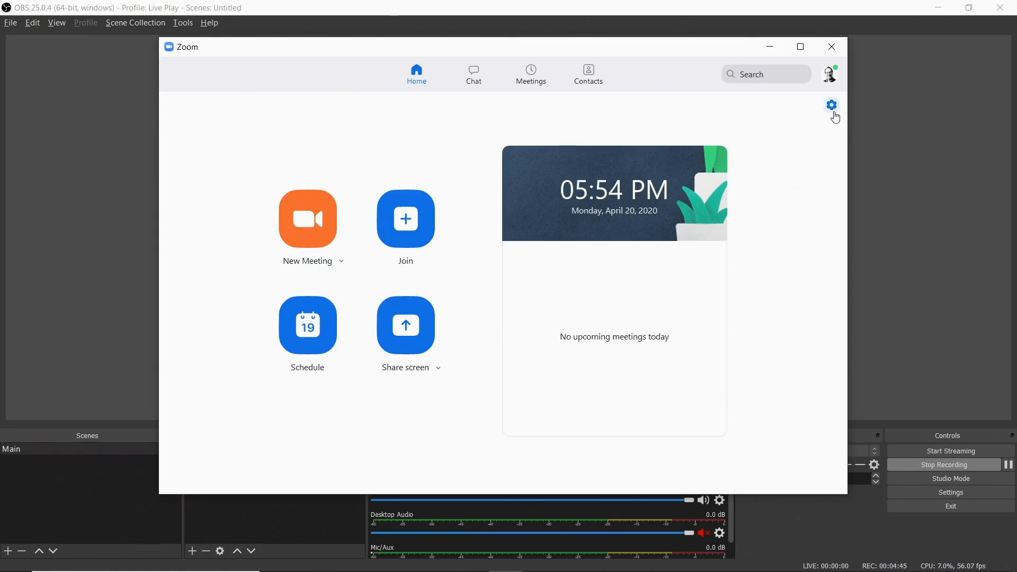
Check the OBS-Camera map preview in Zoom's Video settings, then close Zoom.
{"action": "left_click", "coordinate": [831, 105]}
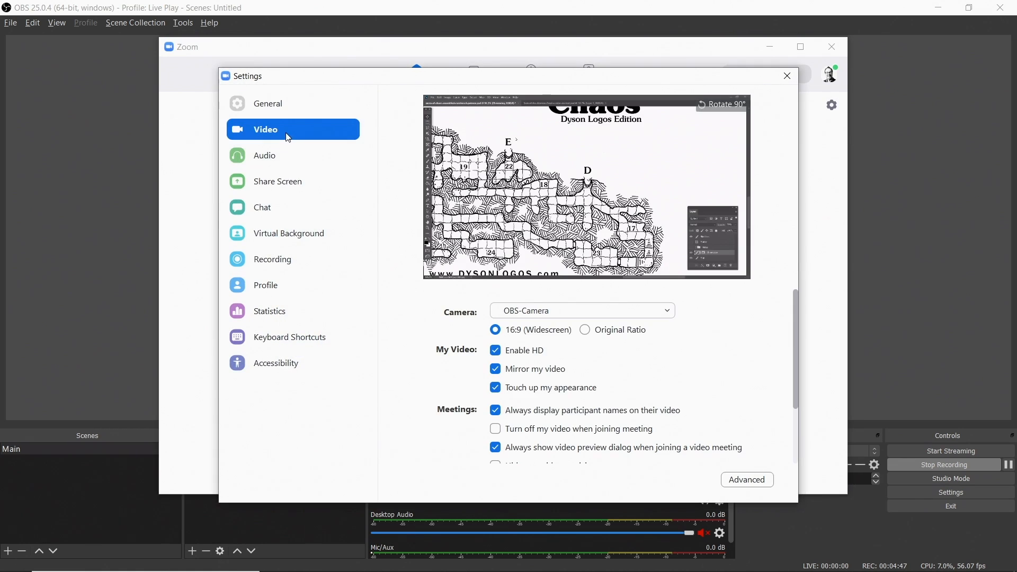
{"action": "mouse_move", "coordinate": [778, 120]}
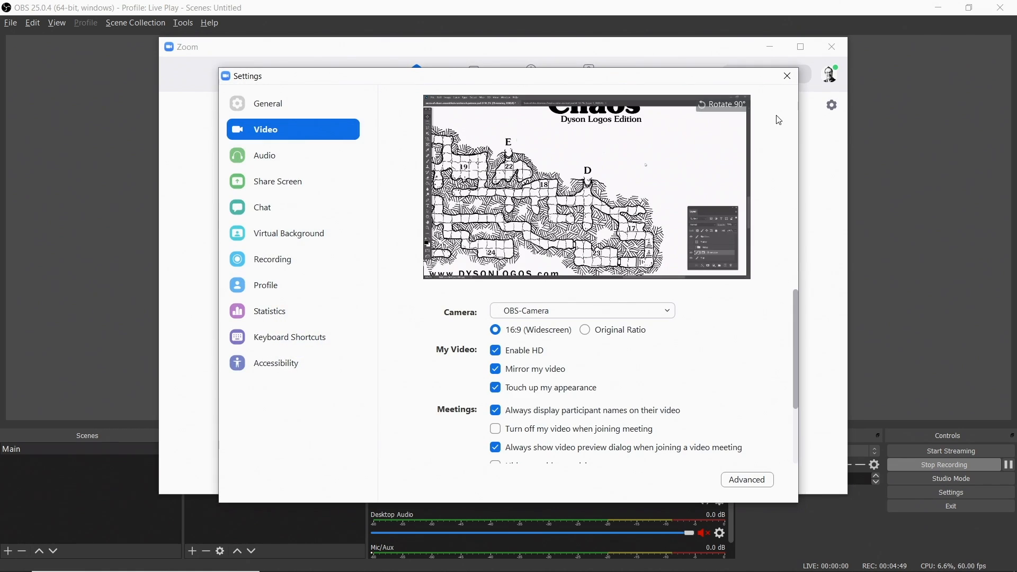
{"action": "left_click", "coordinate": [787, 77]}
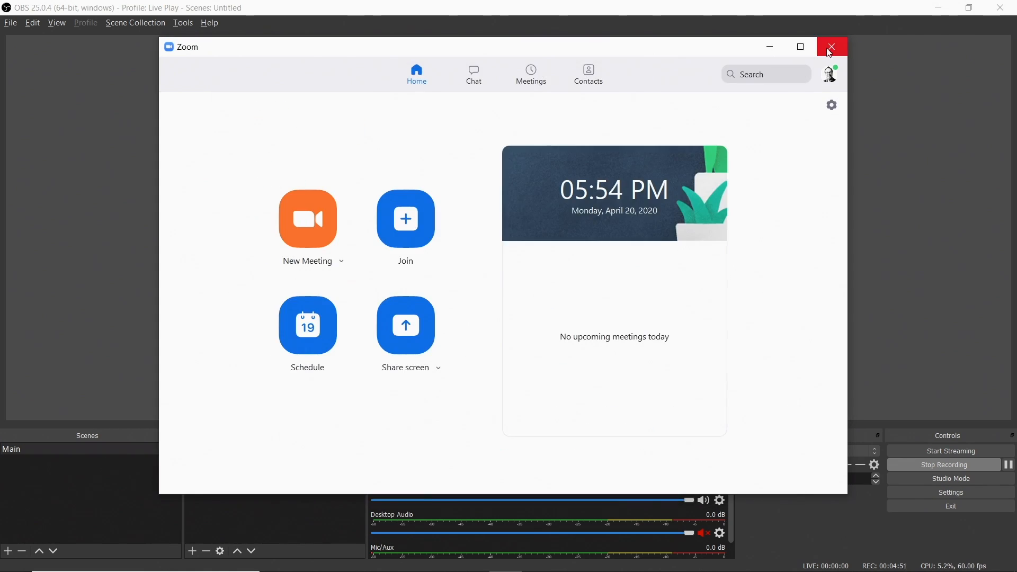
{"action": "left_click", "coordinate": [832, 46]}
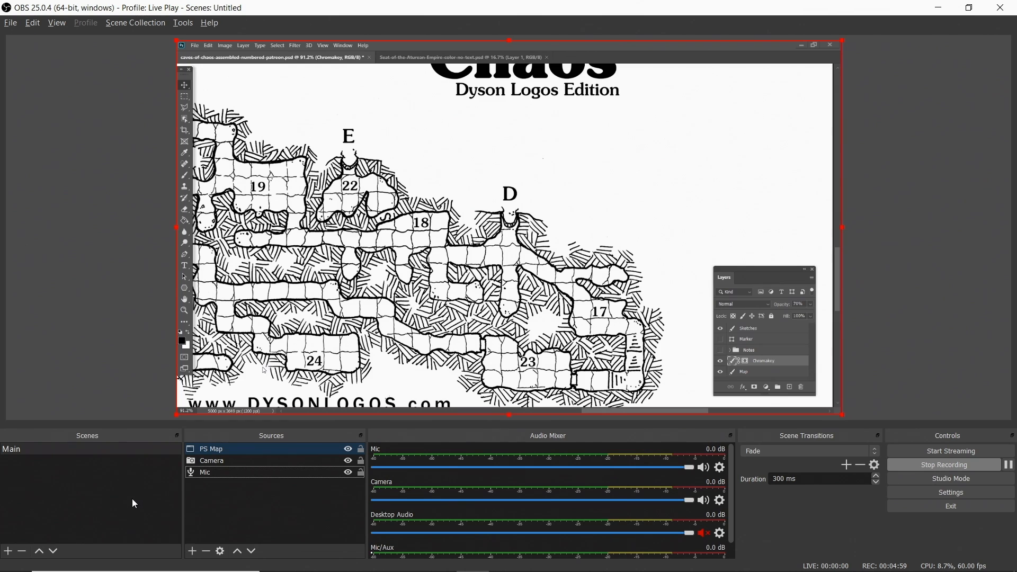
{"action": "left_click", "coordinate": [11, 449]}
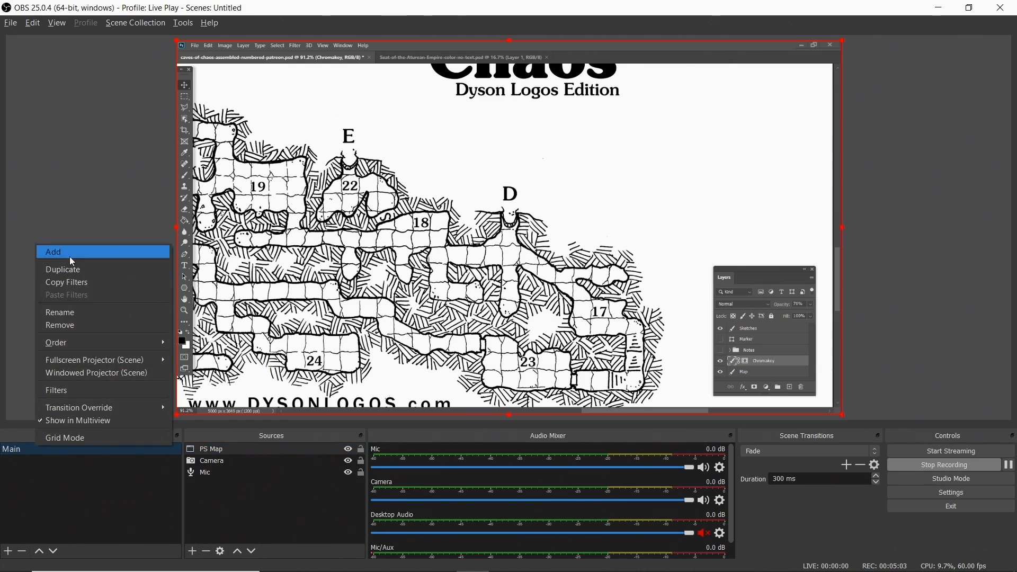
Add a new scene named Map and rename the Main scene to Cam.
{"action": "left_click", "coordinate": [53, 252]}
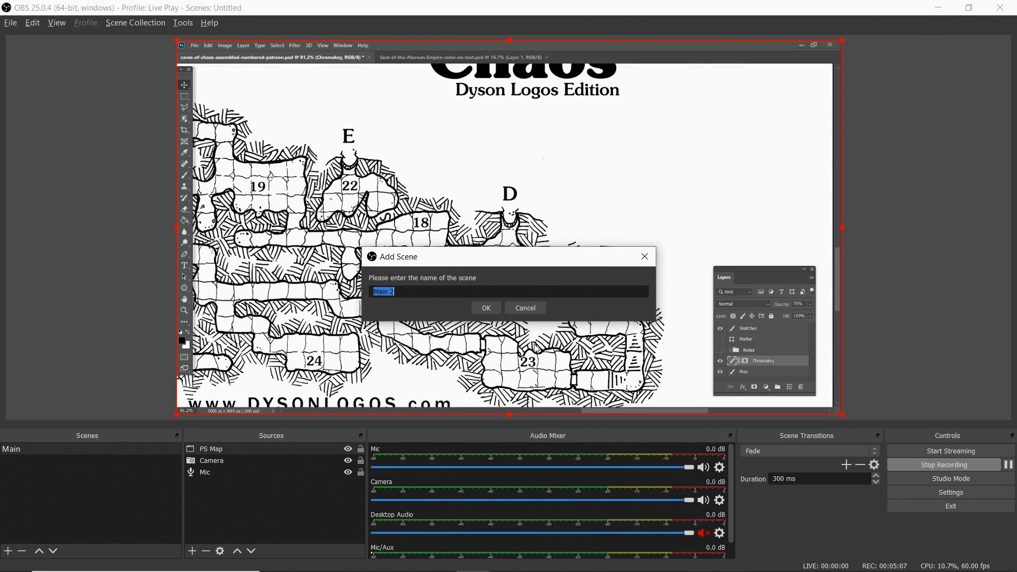
{"action": "left_click", "coordinate": [485, 308]}
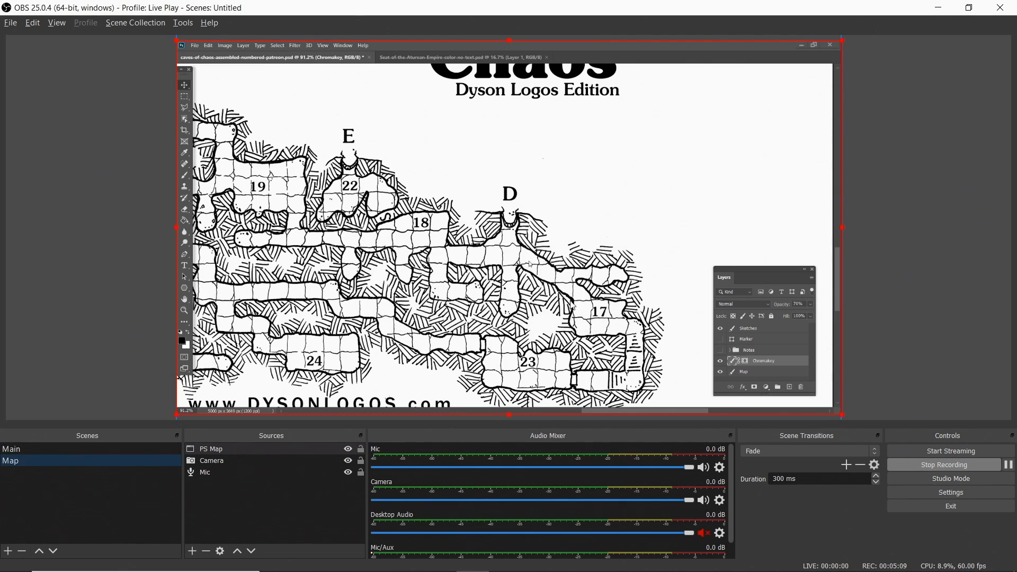
{"action": "right_click", "coordinate": [11, 449]}
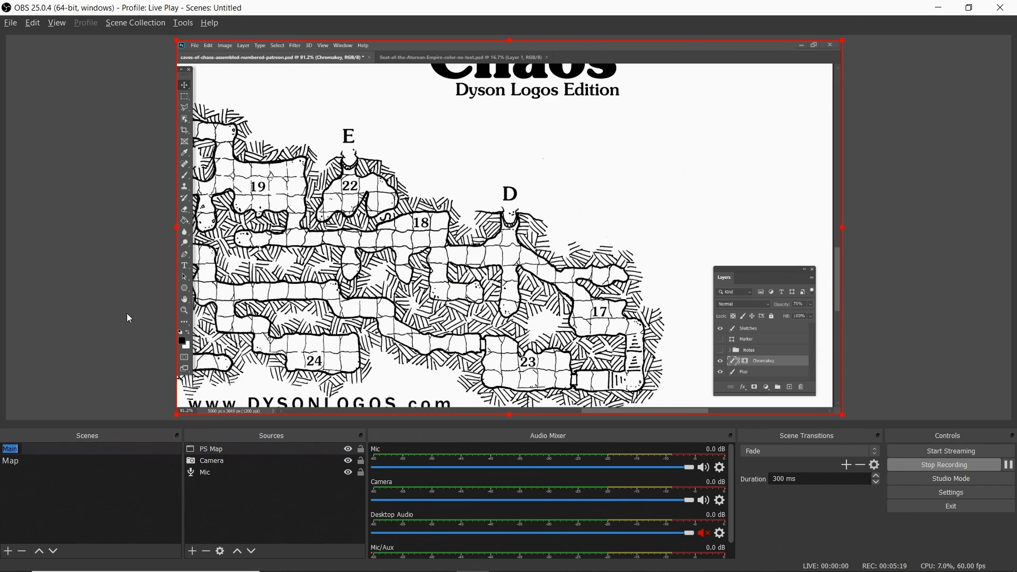
{"action": "left_click", "coordinate": [9, 448]}
{"action": "type", "text": "Cam"}
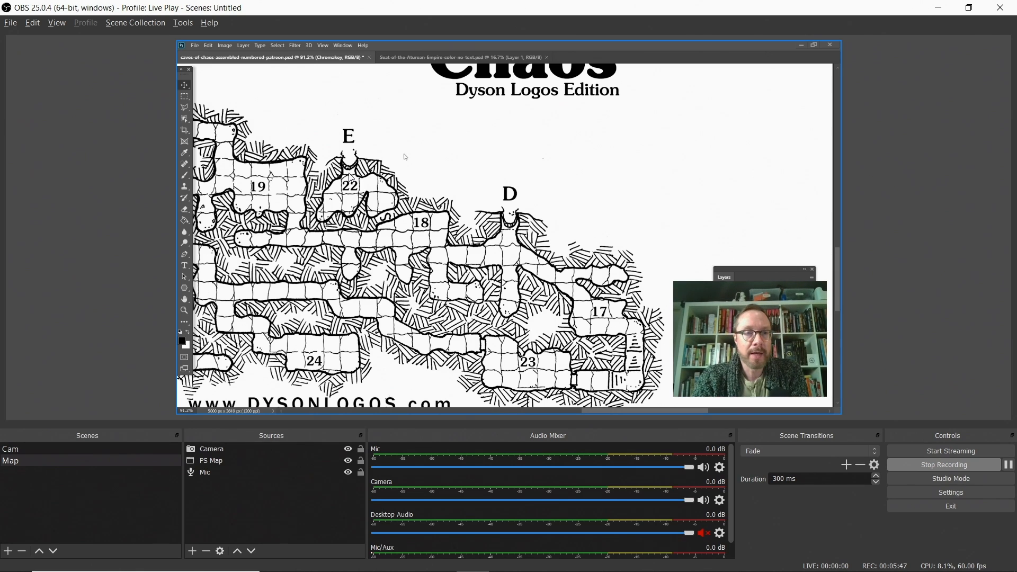
Switch between the Cam and Map scenes to check the camera inset layout.
{"action": "left_click", "coordinate": [11, 450]}
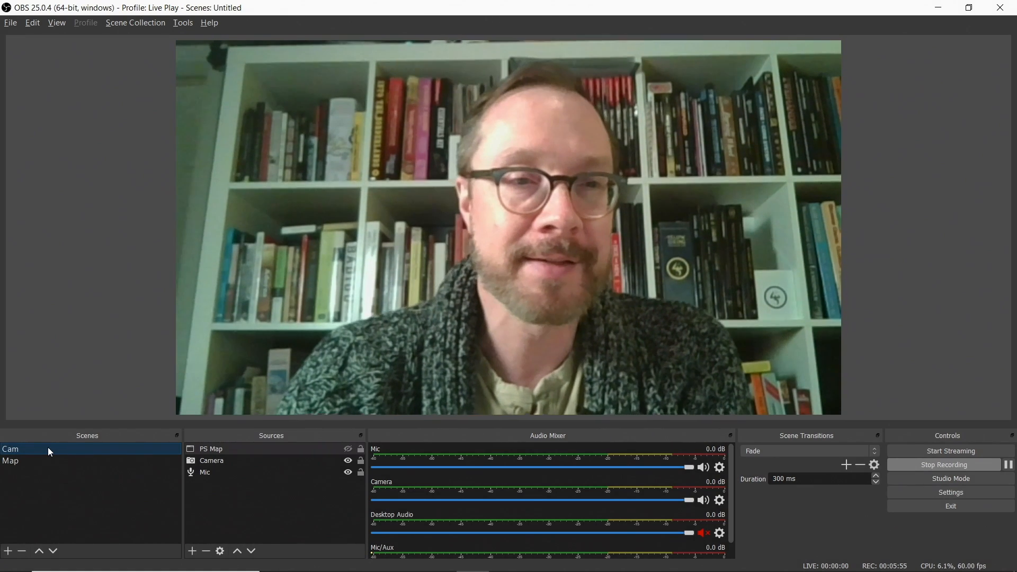
{"action": "left_click", "coordinate": [11, 460]}
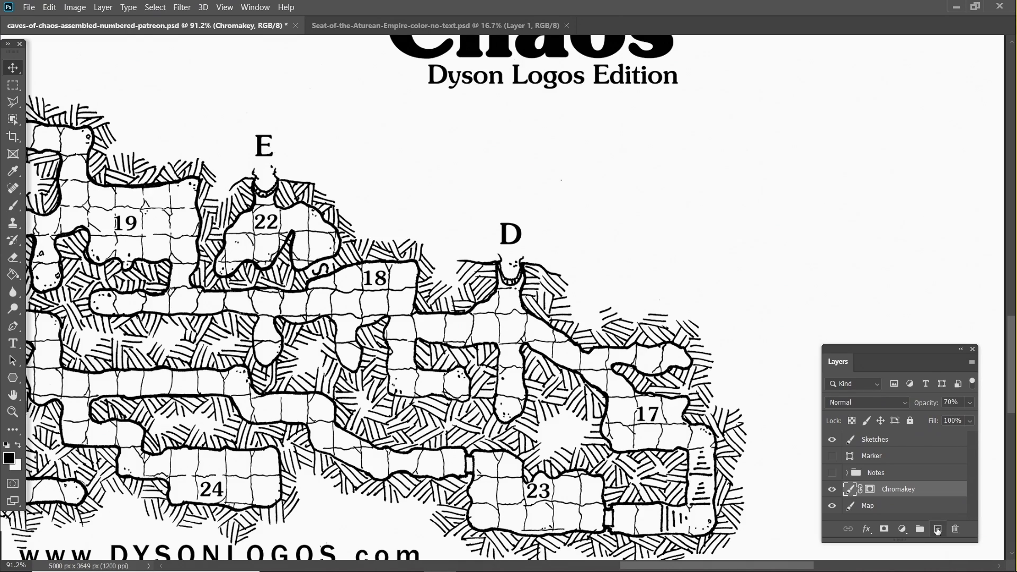
Create a new layer above the map named Chromakey Fog.
{"action": "left_click", "coordinate": [937, 529]}
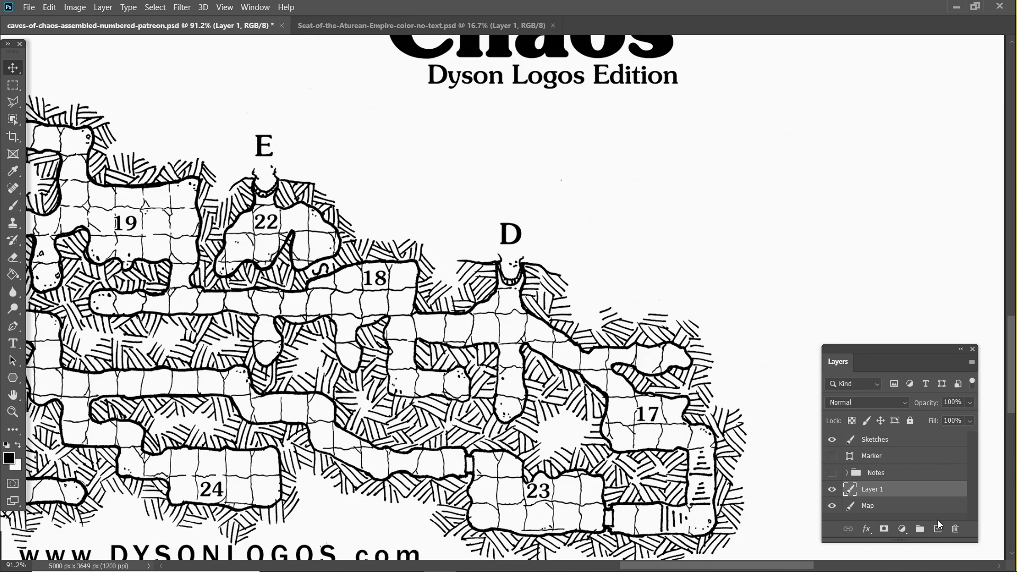
{"action": "double_click", "coordinate": [872, 488]}
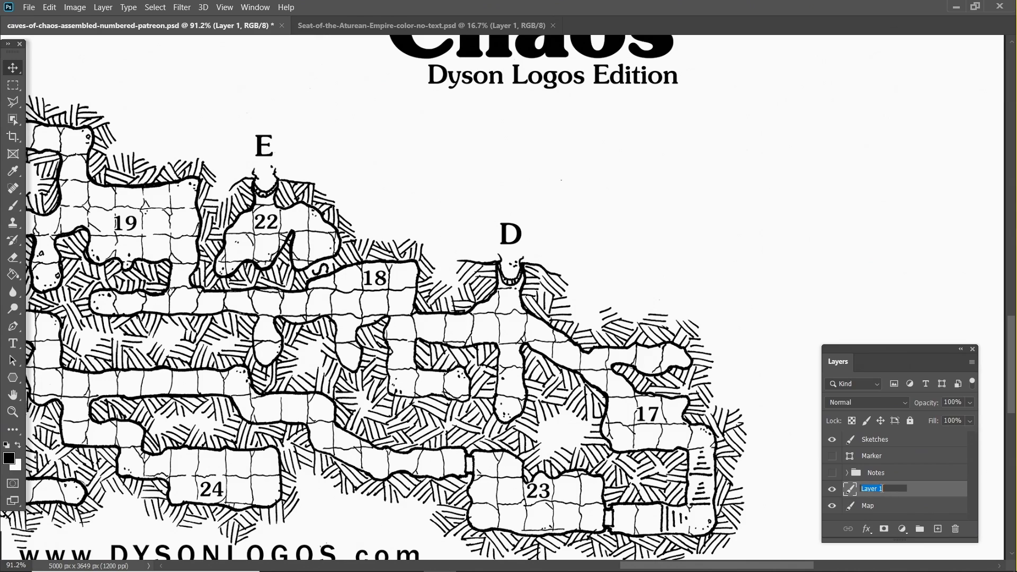
{"action": "type", "text": "Chl"}
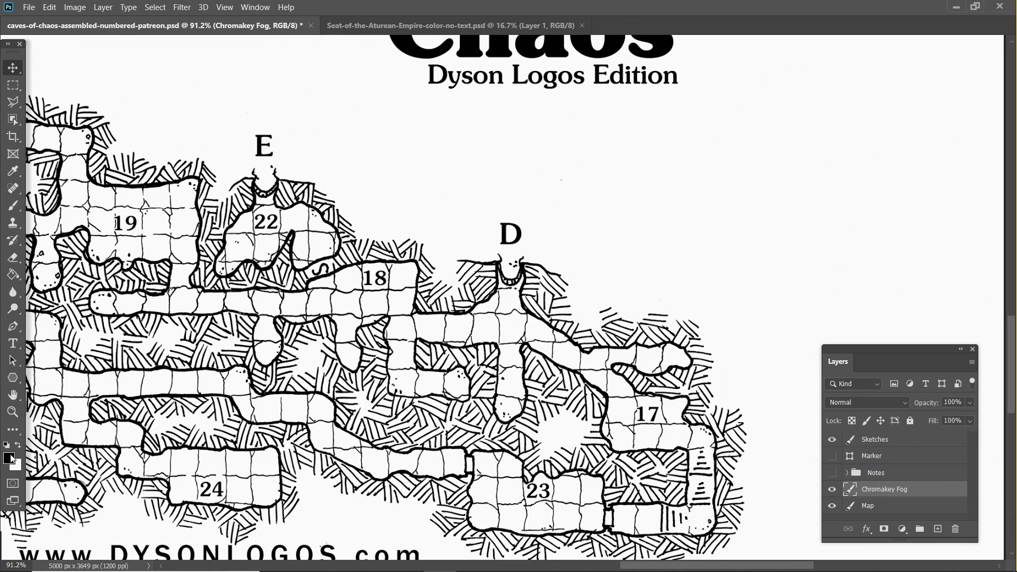
Fill the layer with pure green #00ff00 and mask out a clearing around room D.
{"action": "left_click", "coordinate": [10, 456]}
{"action": "type", "text": "00ff00"}
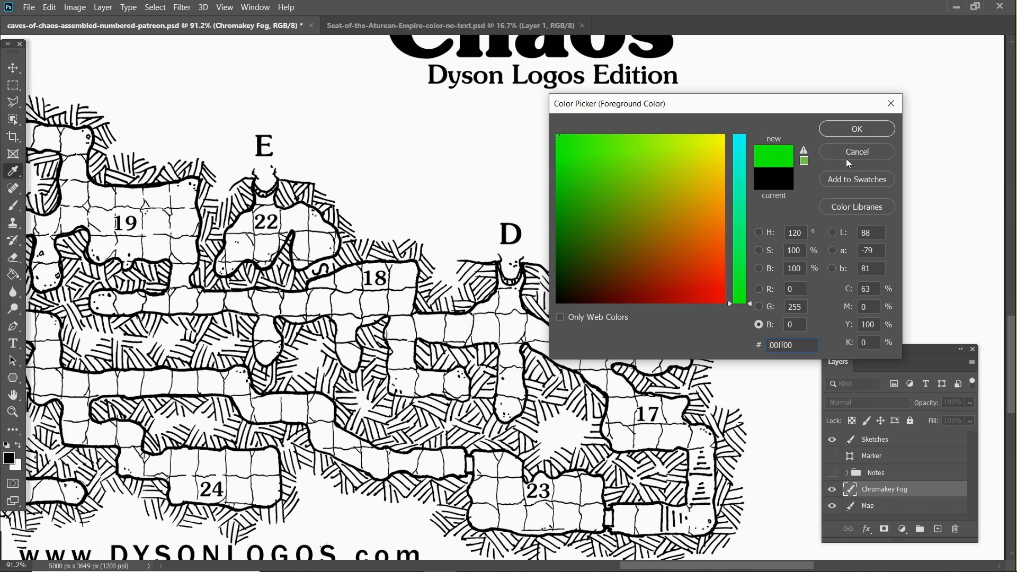
{"action": "left_click", "coordinate": [855, 129]}
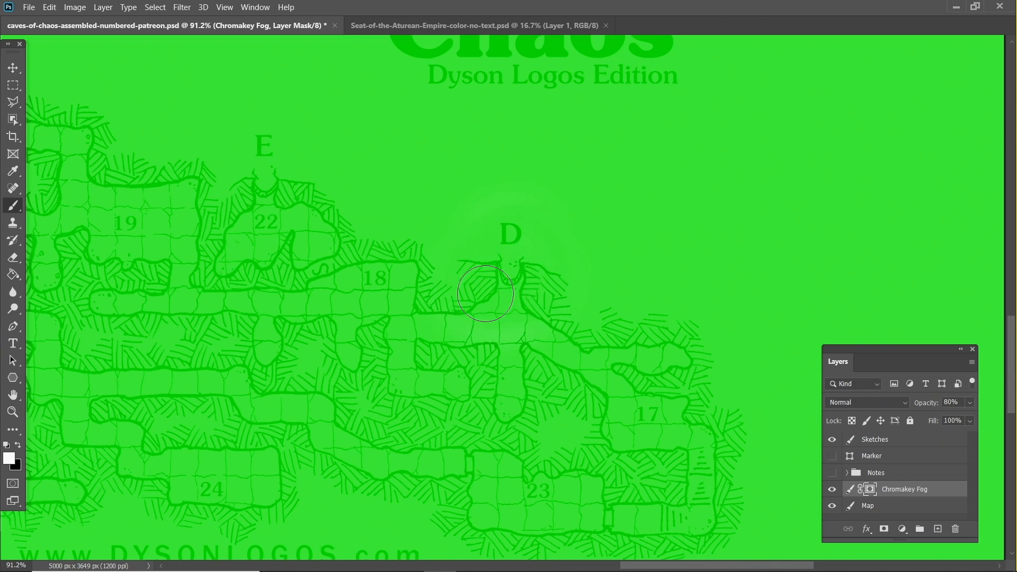
{"action": "left_click", "coordinate": [484, 293]}
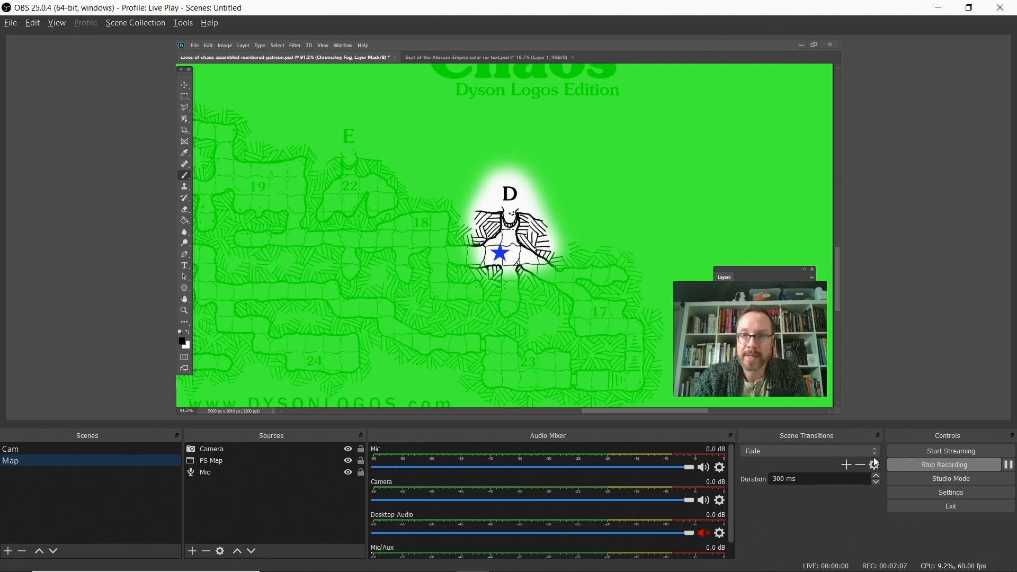
Add a Chroma Key filter set to Green on the PS Map source.
{"action": "left_click", "coordinate": [210, 459]}
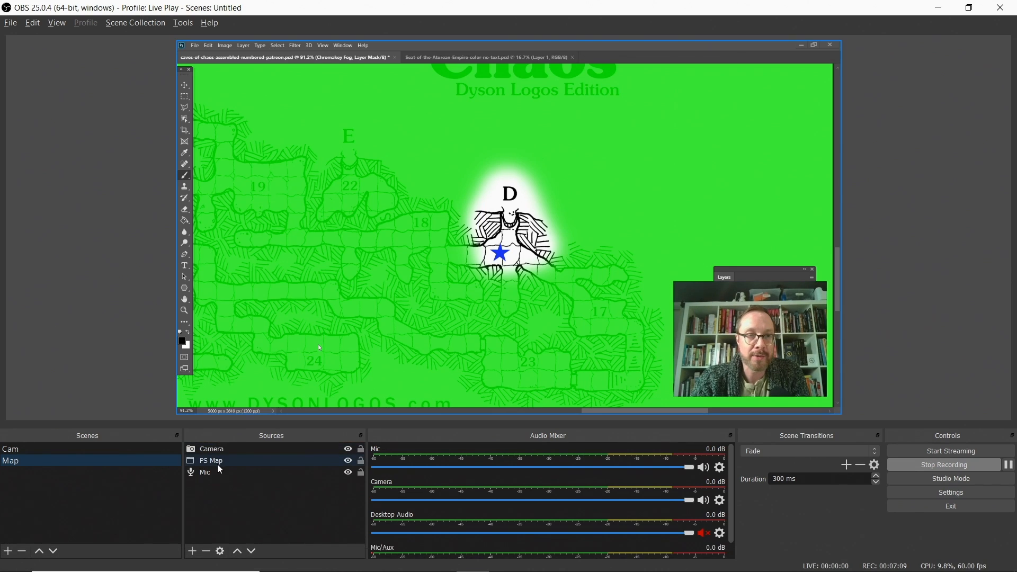
{"action": "right_click", "coordinate": [210, 461]}
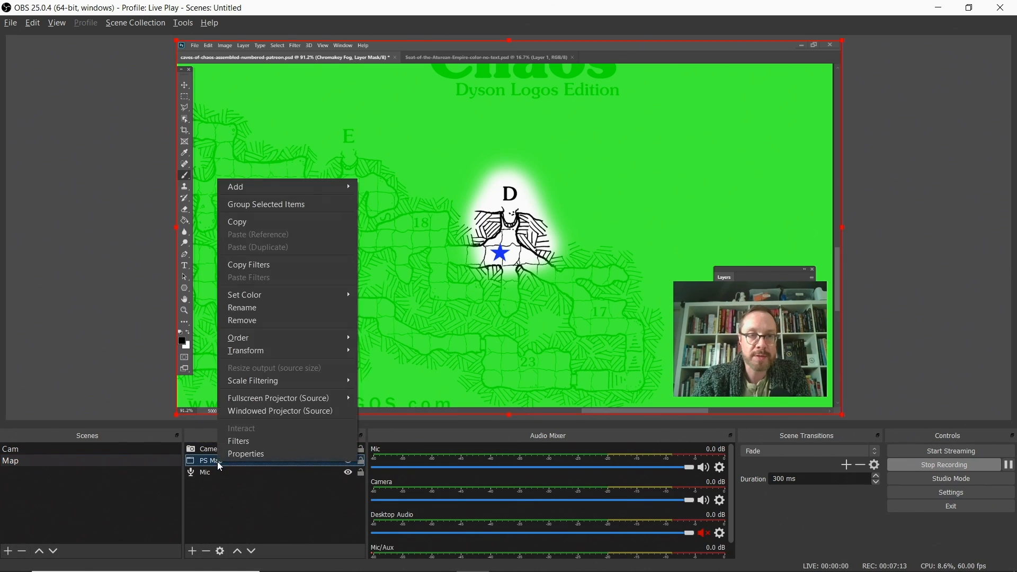
{"action": "left_click", "coordinate": [239, 441]}
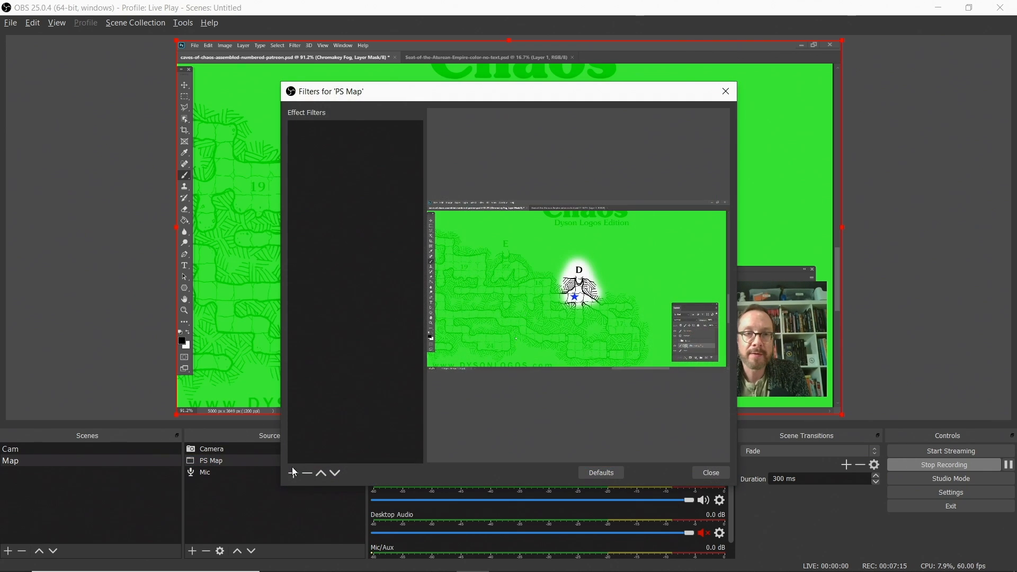
{"action": "left_click", "coordinate": [292, 472]}
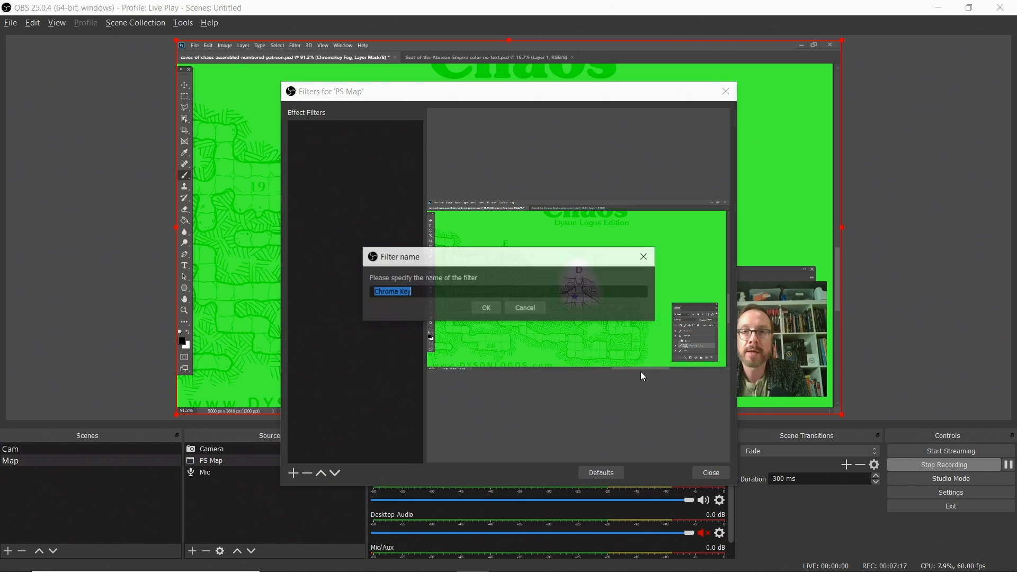
{"action": "left_click", "coordinate": [486, 308]}
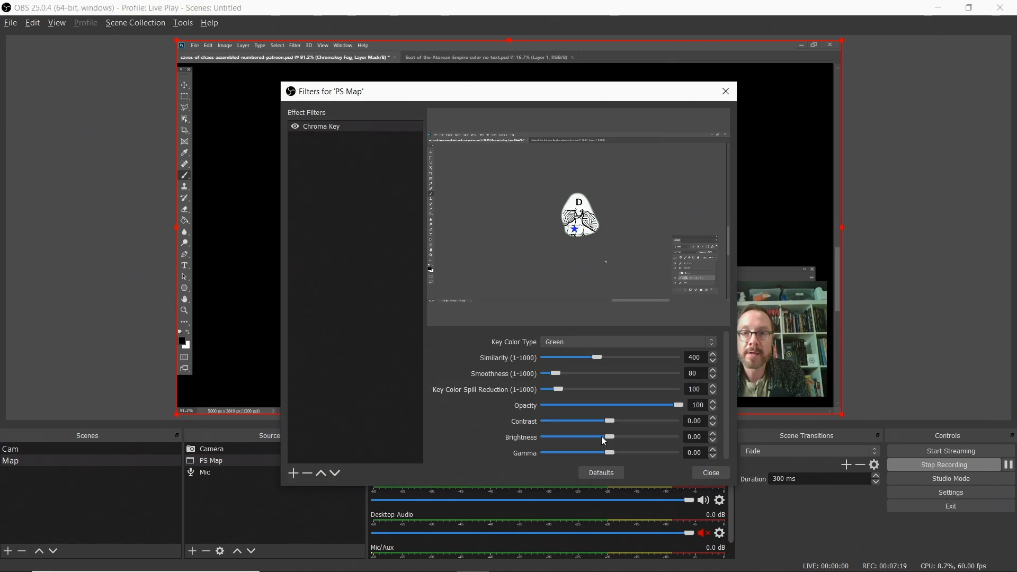
{"action": "left_click", "coordinate": [709, 472]}
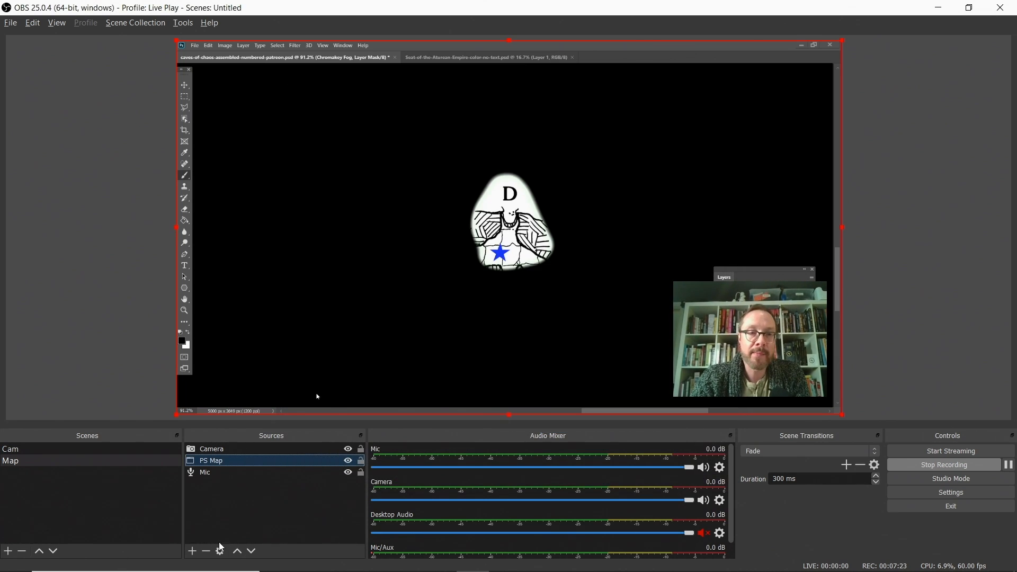
Start creating a new source in the scene from the + menu.
{"action": "left_click", "coordinate": [191, 551]}
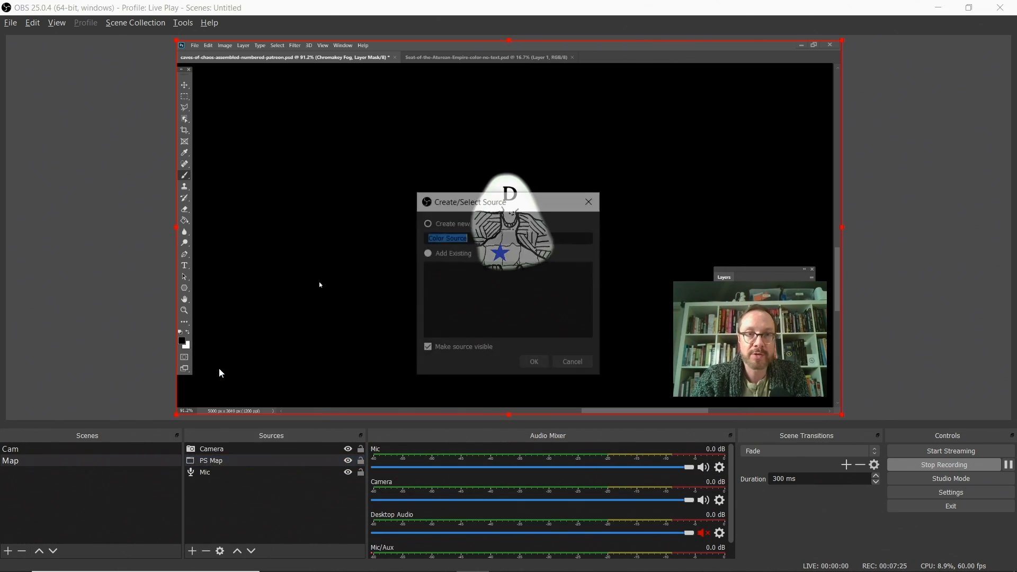
{"action": "type", "text": "Ma"}
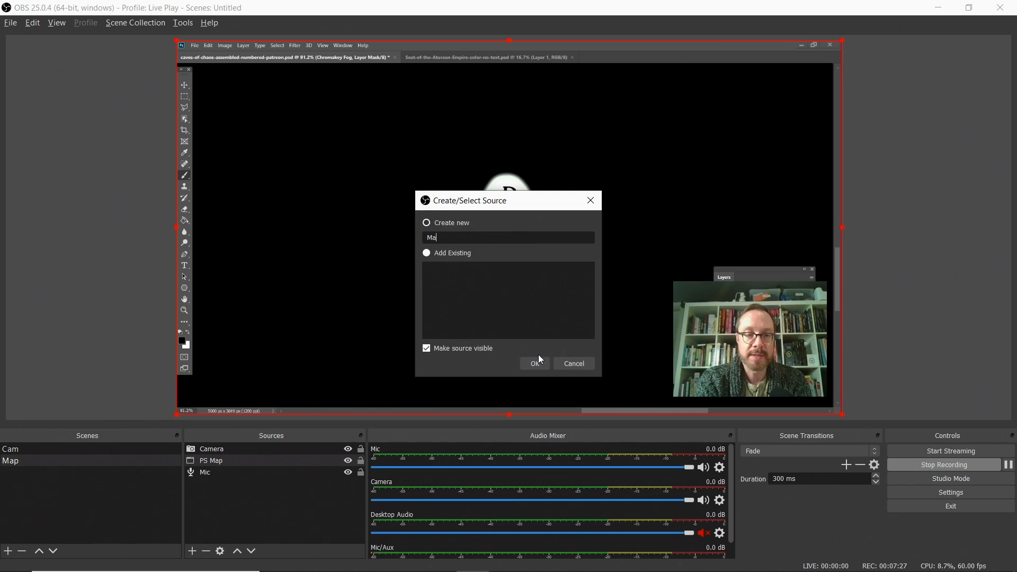
{"action": "left_click", "coordinate": [533, 363]}
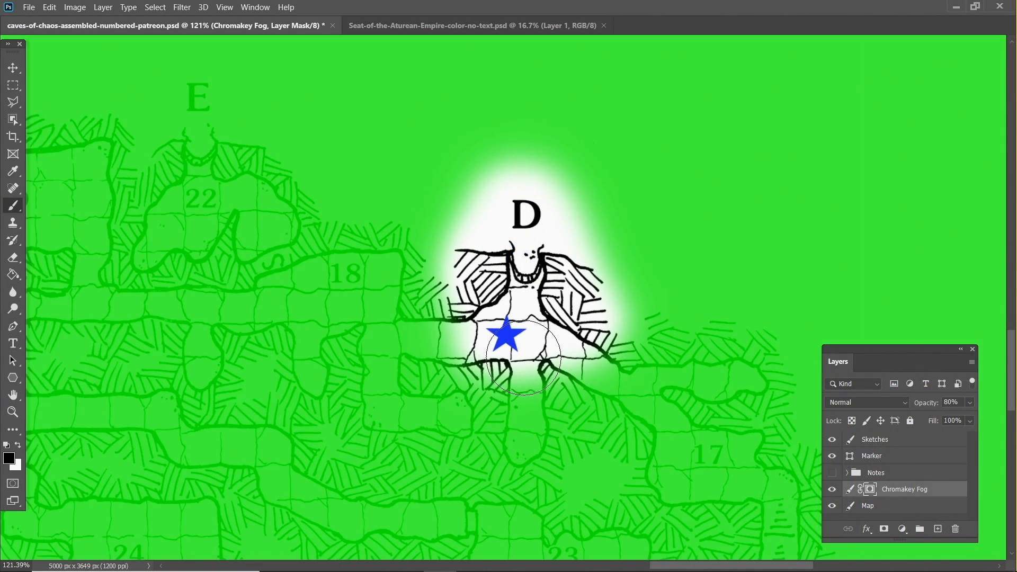
Brush black on the Chromakey Fog mask along the corridor east of room D toward 17.
{"action": "left_click_drag", "start_coordinate": [519, 360], "coordinate": [522, 461]}
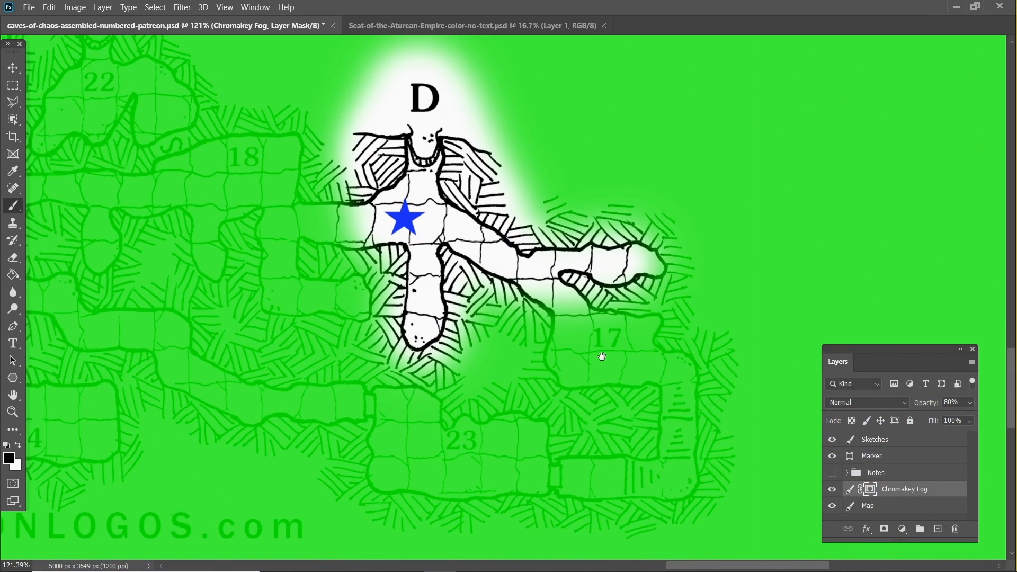
{"action": "mouse_move", "coordinate": [642, 388]}
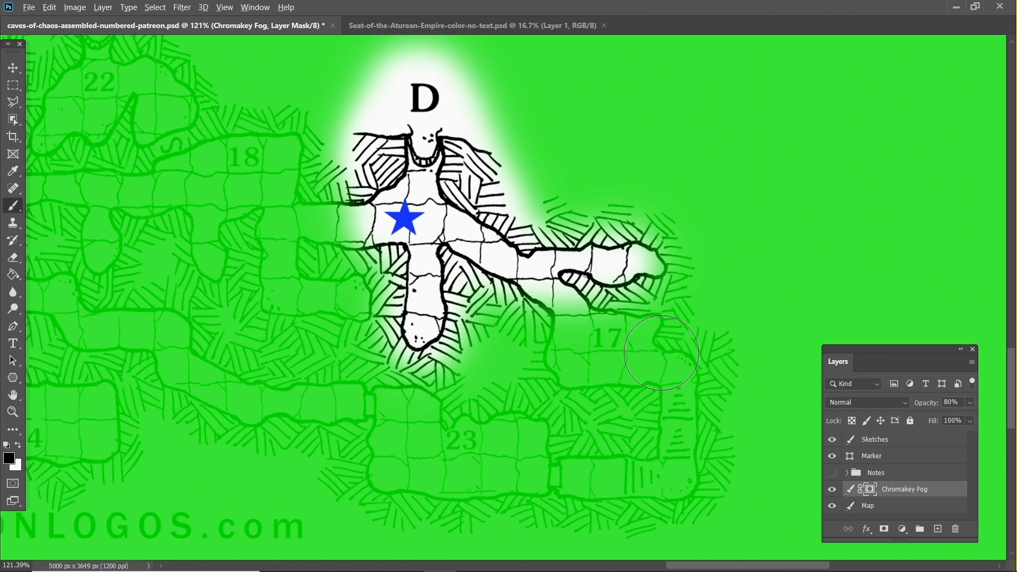
{"action": "mouse_move", "coordinate": [409, 305]}
{"action": "type", "text": "zo"}
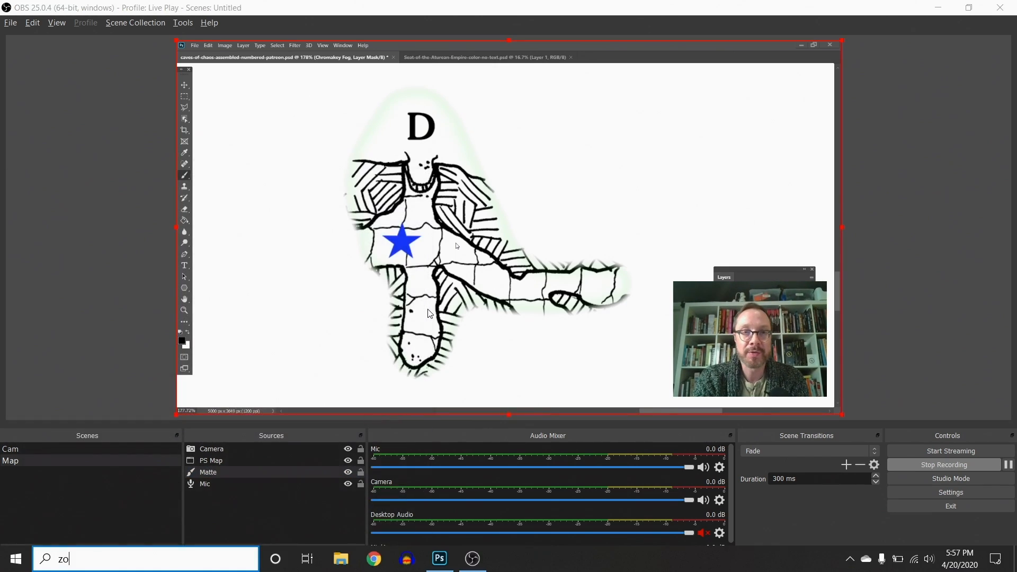
Launch Zoom and confirm its Video settings use OBS-Camera, showing the map with camera inset.
{"action": "key", "text": "enter"}
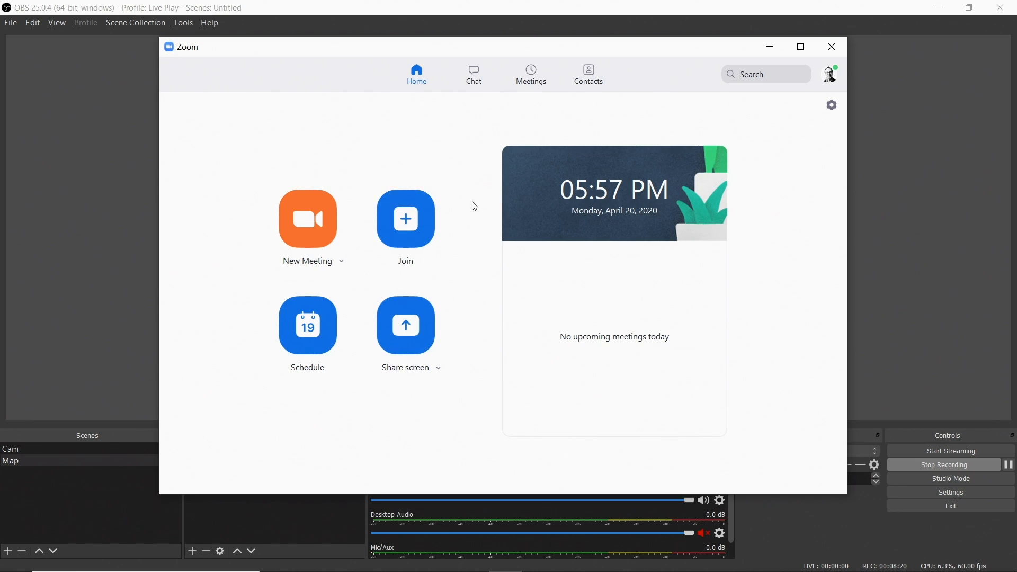
{"action": "left_click", "coordinate": [831, 105]}
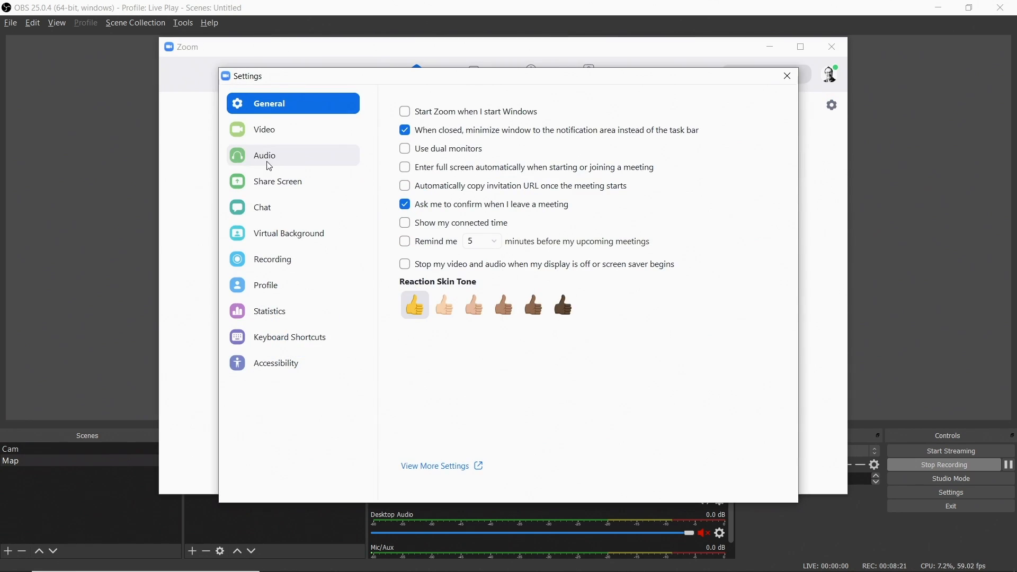
{"action": "left_click", "coordinate": [265, 129]}
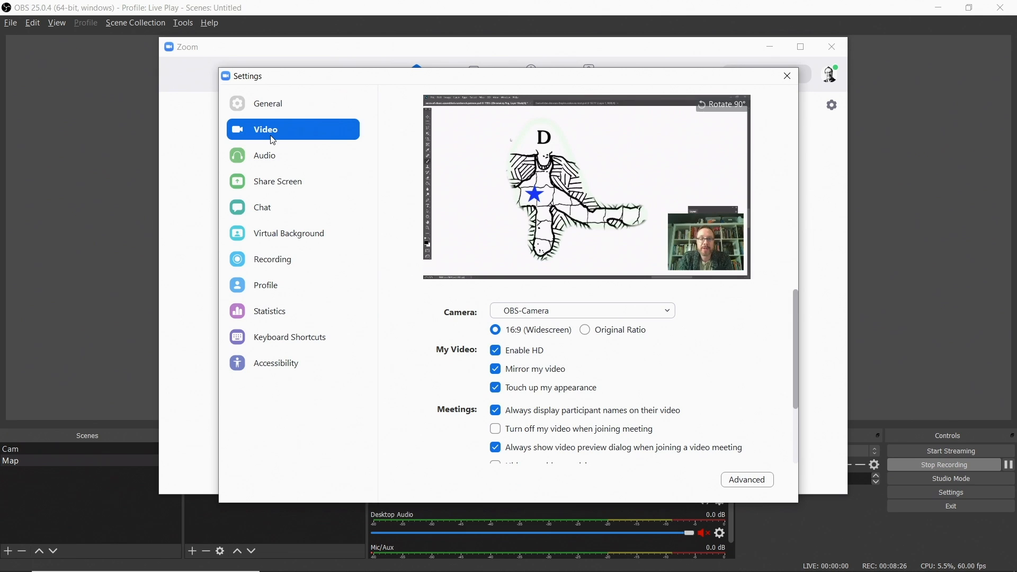
{"action": "mouse_move", "coordinate": [787, 77]}
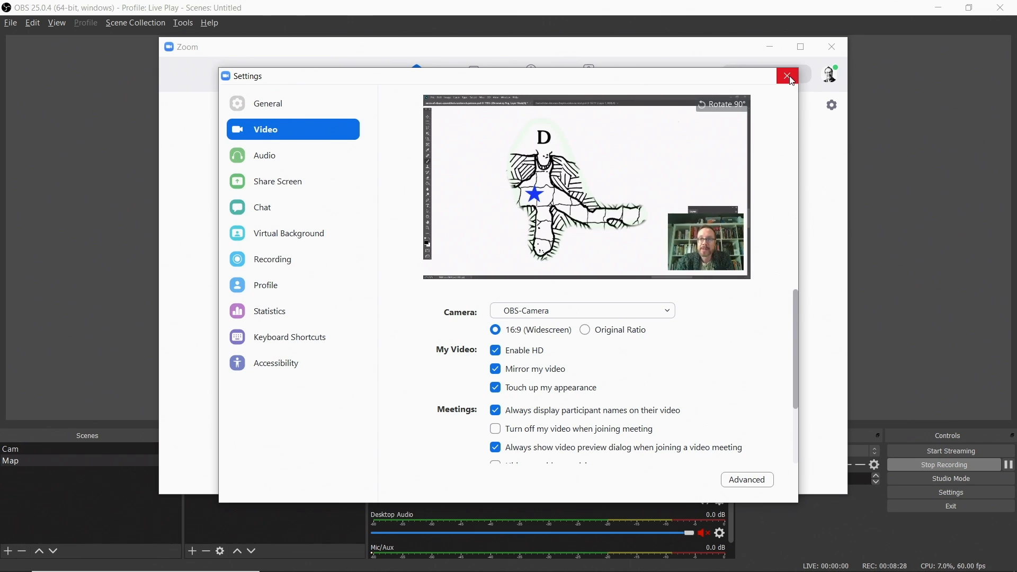
{"action": "mouse_move", "coordinate": [788, 76]}
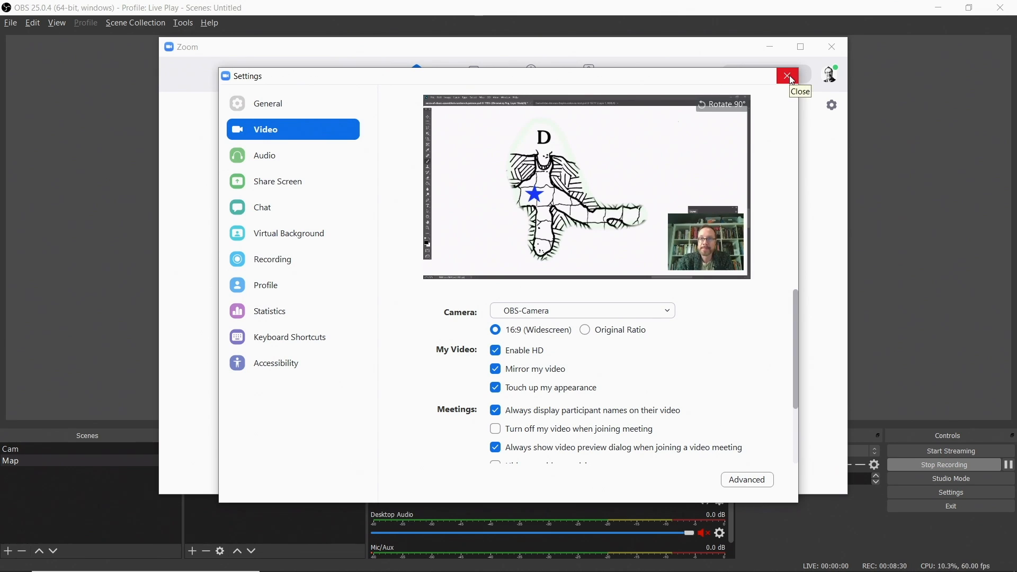
{"action": "left_click", "coordinate": [788, 76]}
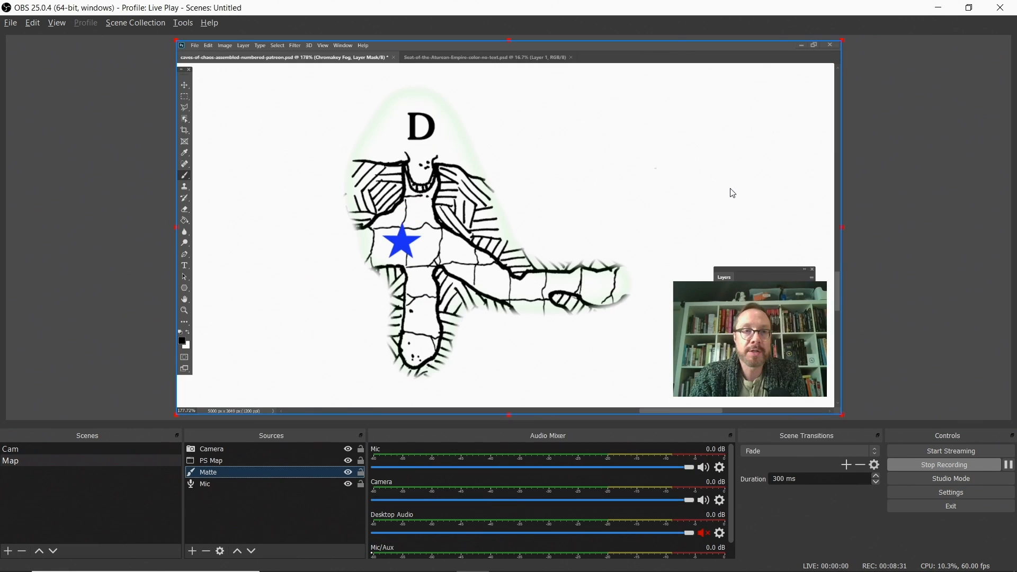
Switch OBS to the Cam scene and back to the Map scene.
{"action": "left_click", "coordinate": [10, 460]}
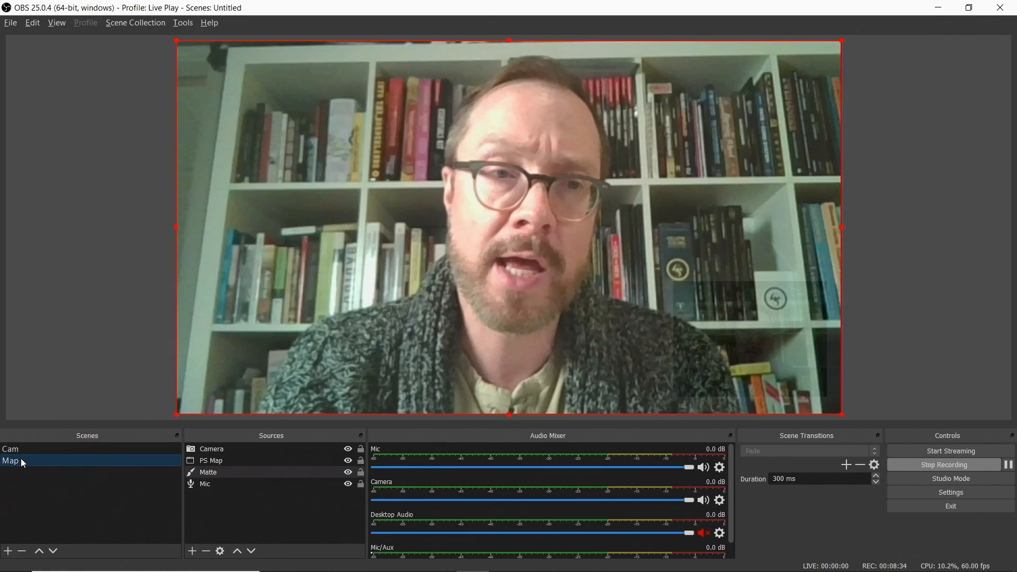
{"action": "left_click", "coordinate": [11, 461]}
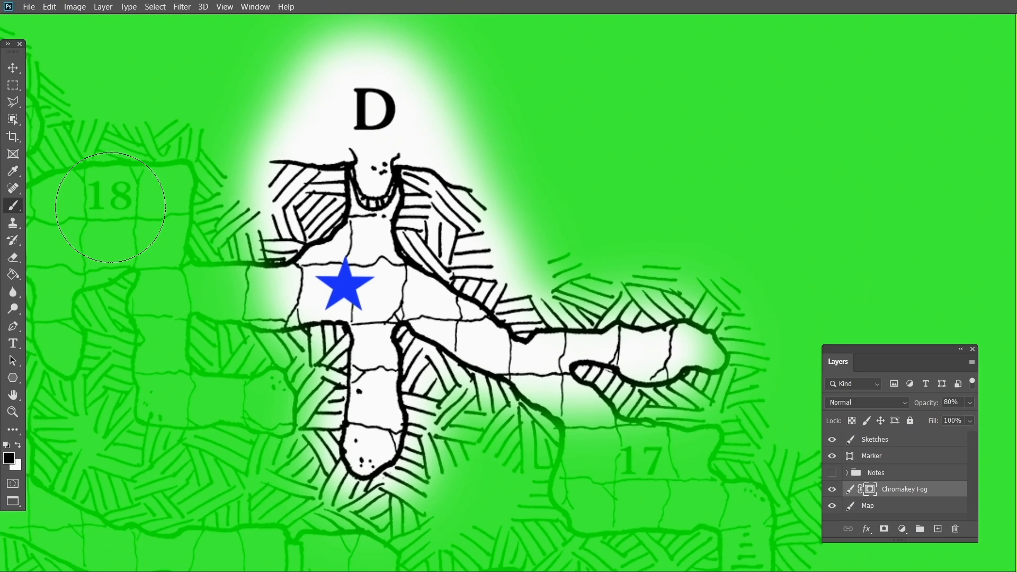
Show the Seat-of-the-Aturean-Empire document and toggle Layer 1's magenta fog visibility.
{"action": "left_click", "coordinate": [254, 6]}
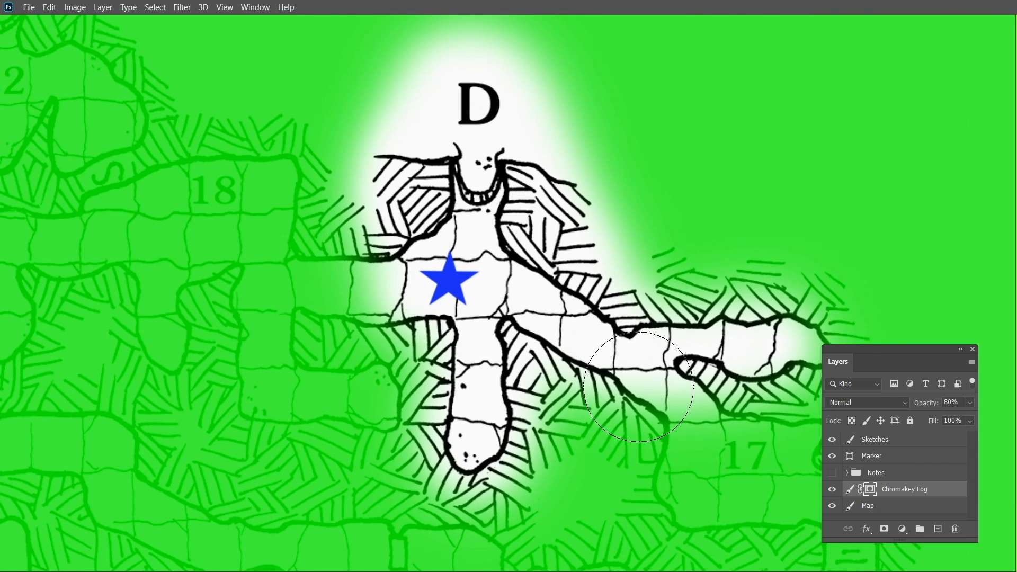
{"action": "left_click", "coordinate": [254, 7]}
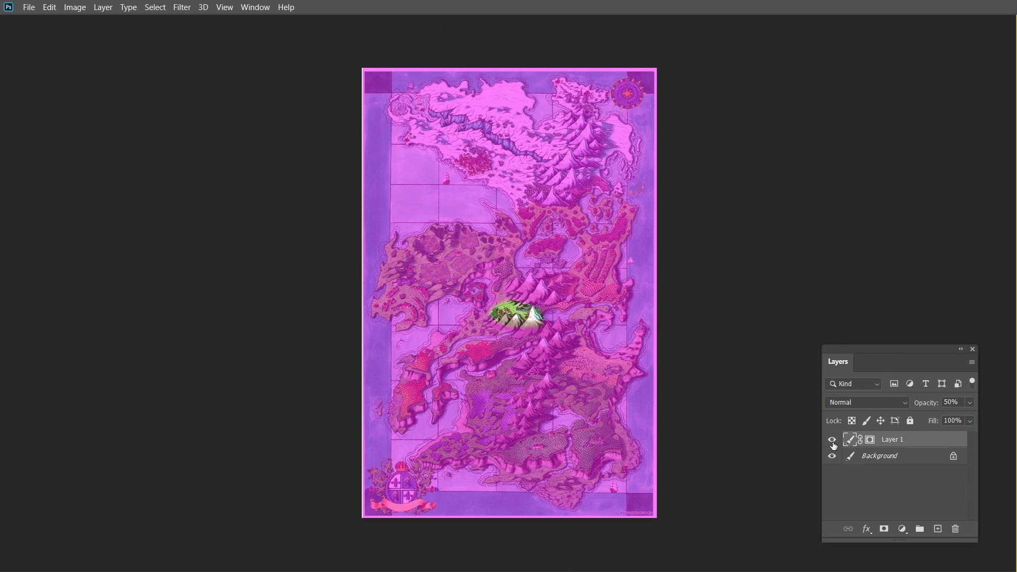
{"action": "left_click", "coordinate": [833, 439]}
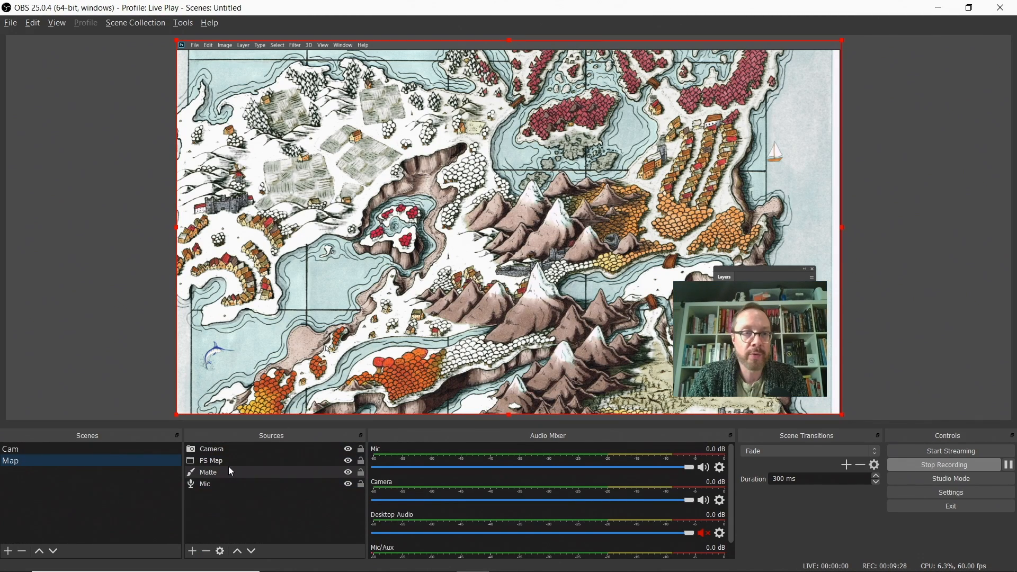
Add a second filter 'Chroma Key M' to the PS Map source, keyed to Magenta.
{"action": "right_click", "coordinate": [210, 460]}
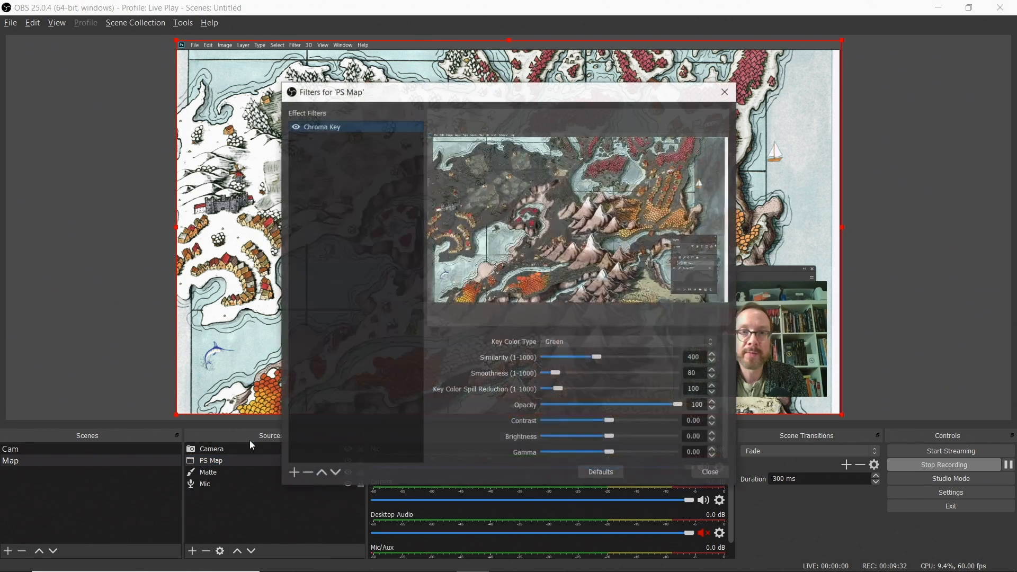
{"action": "left_click", "coordinate": [293, 471]}
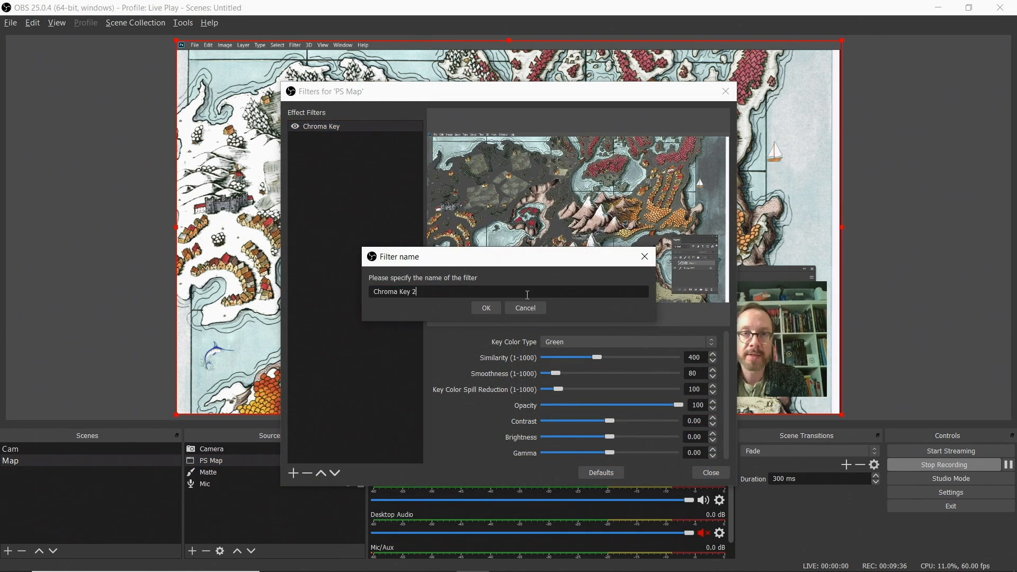
{"action": "left_click", "coordinate": [485, 307]}
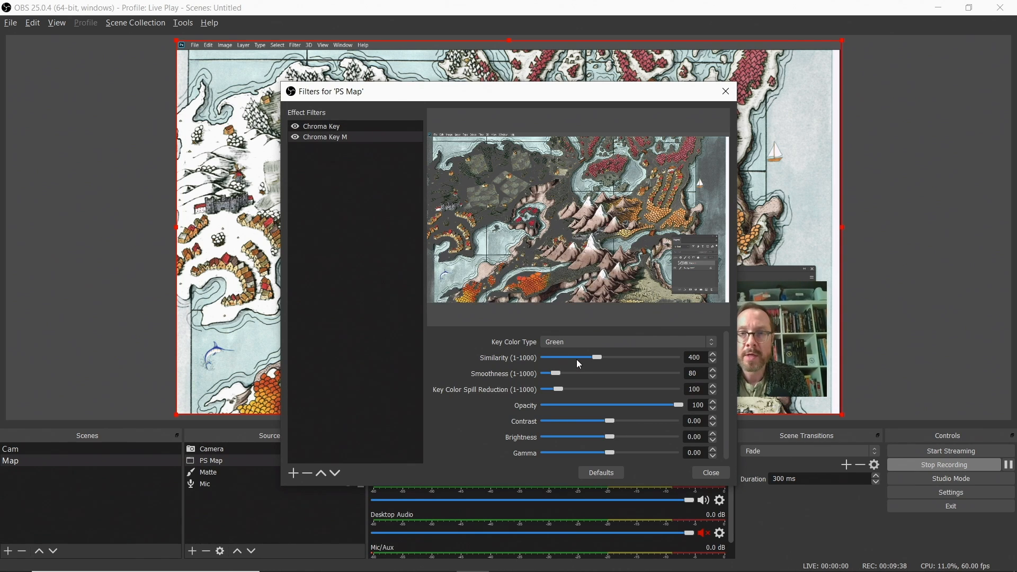
{"action": "left_click", "coordinate": [625, 342]}
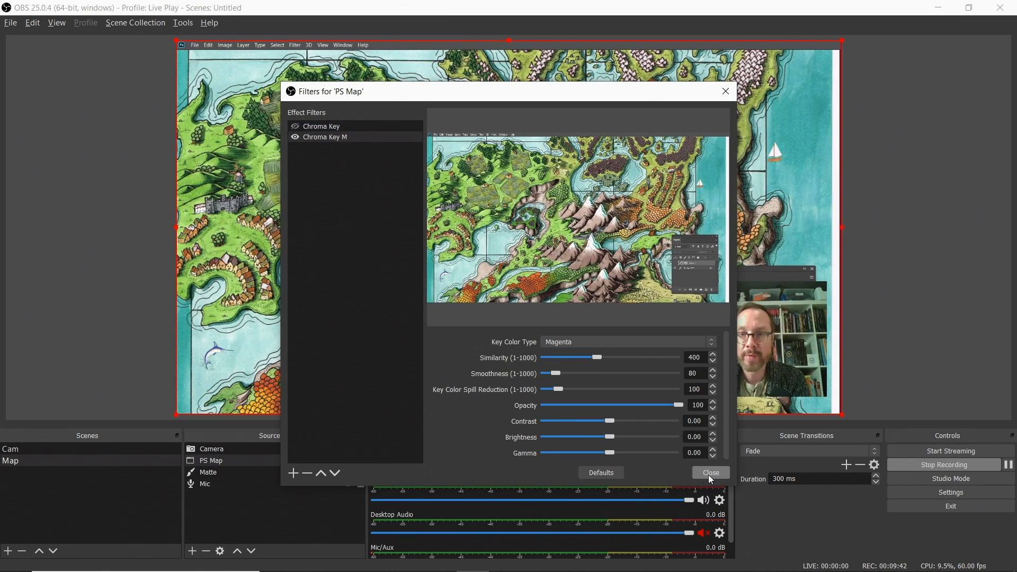
{"action": "left_click", "coordinate": [709, 472]}
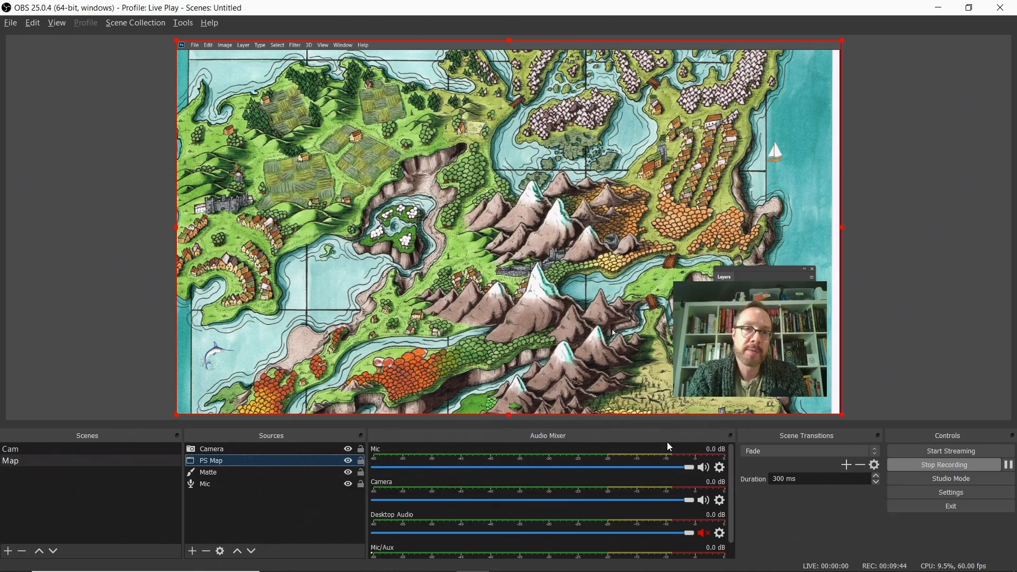